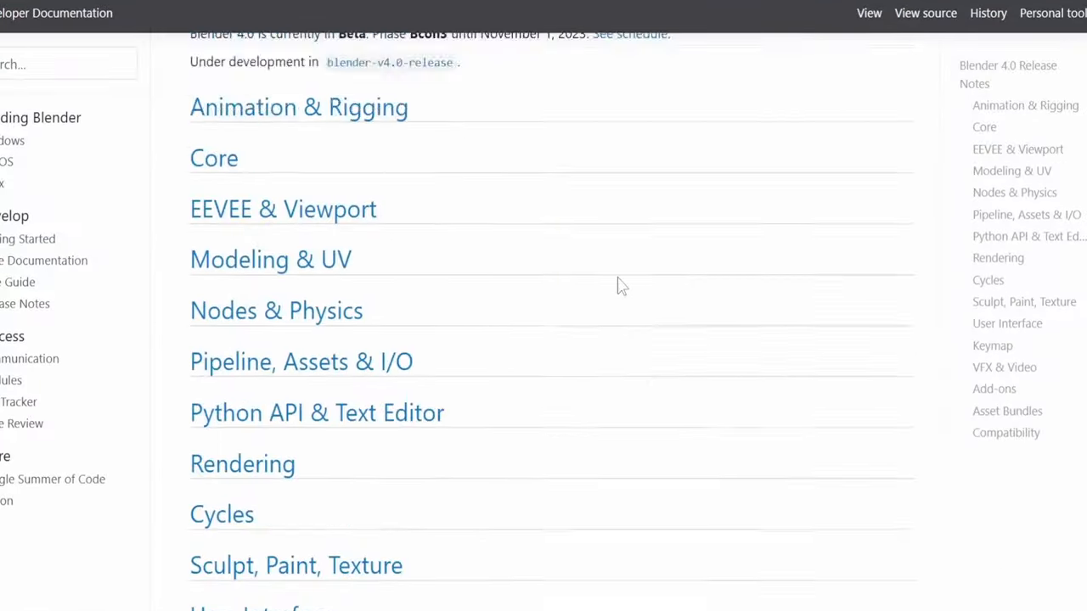
- Scroll the Blender 4.0 release notes, open Keymap, and read down to its final section
scroll("down", 3)
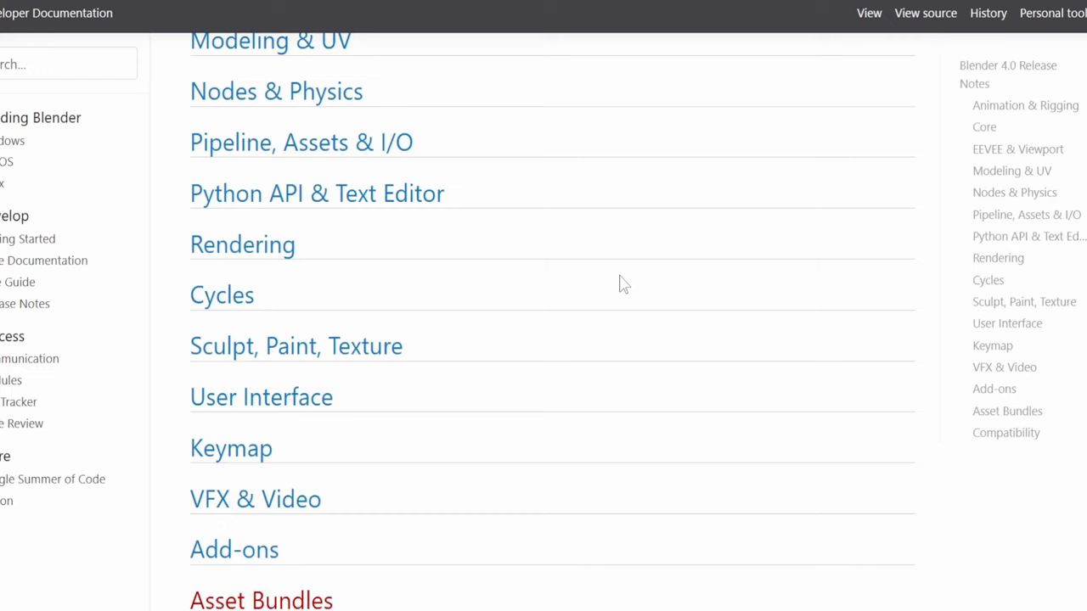
scroll("down", 3)
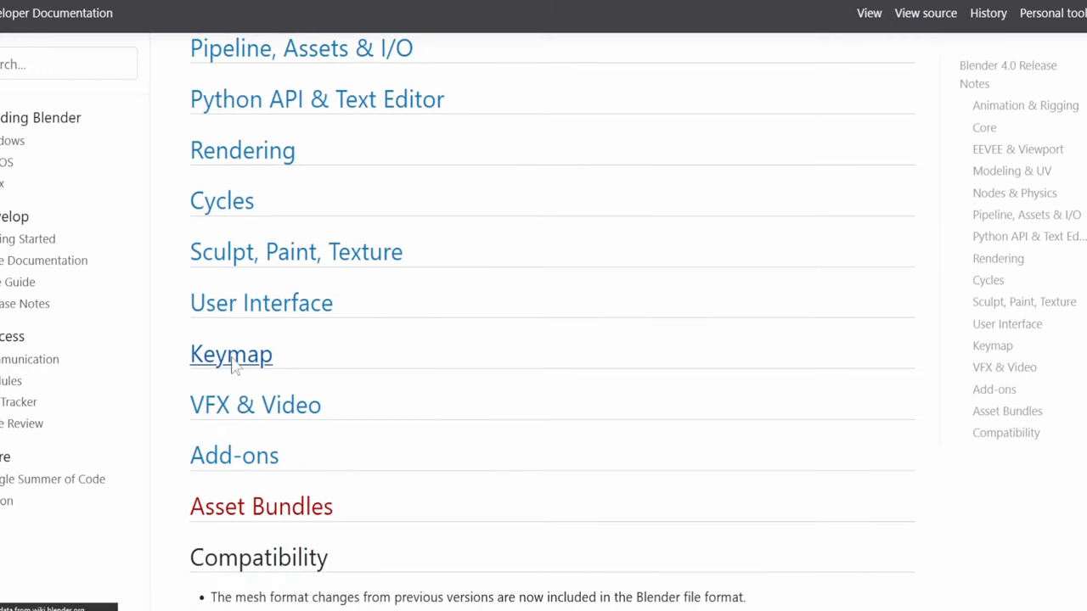
left_click(230, 354)
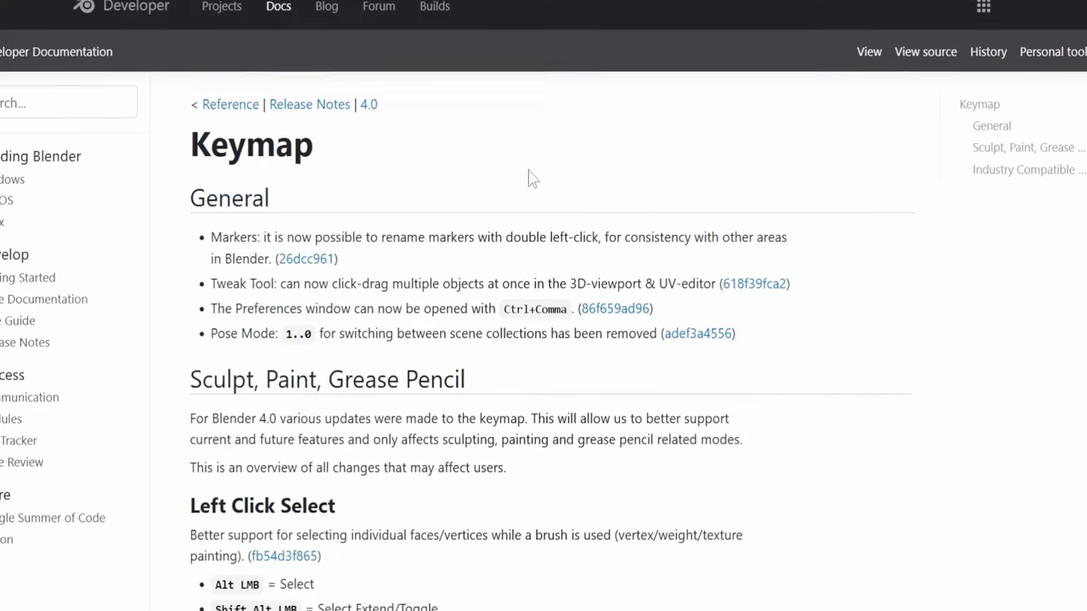
scroll("down", 3)
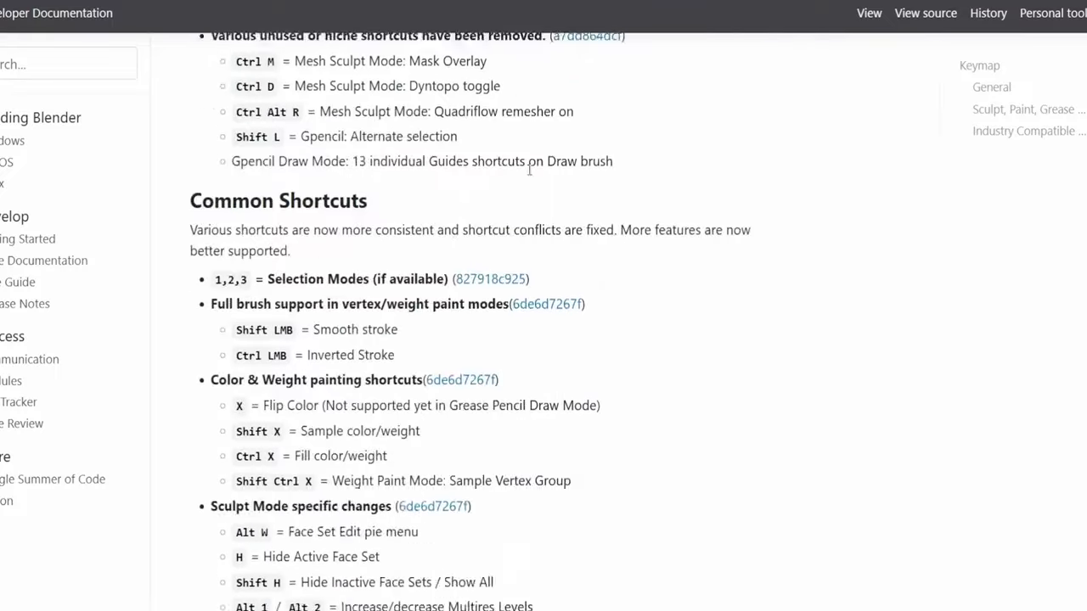
scroll("down", 3)
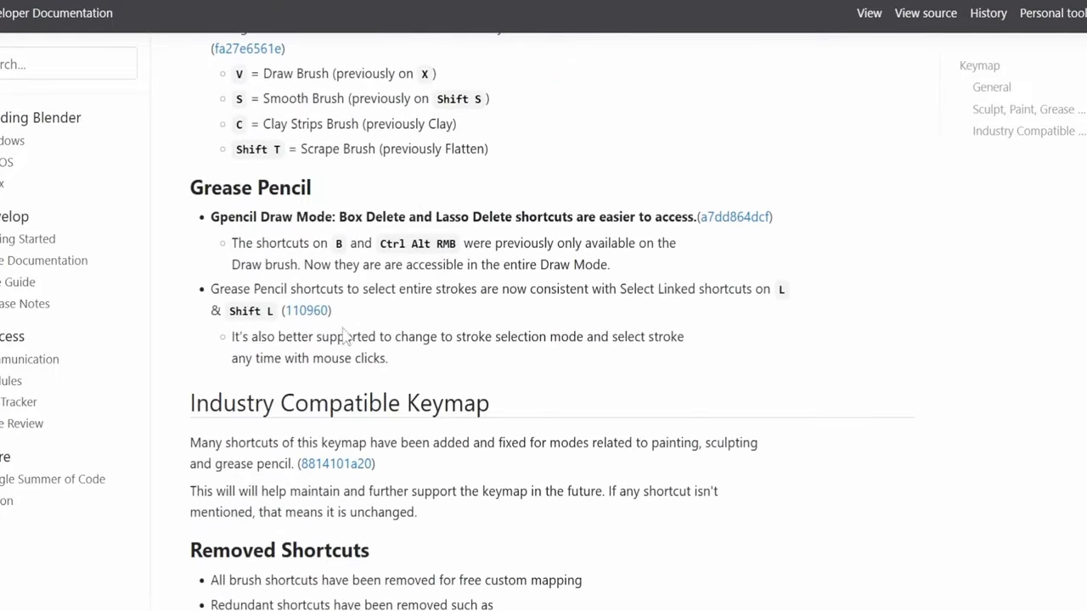
scroll("down", 3)
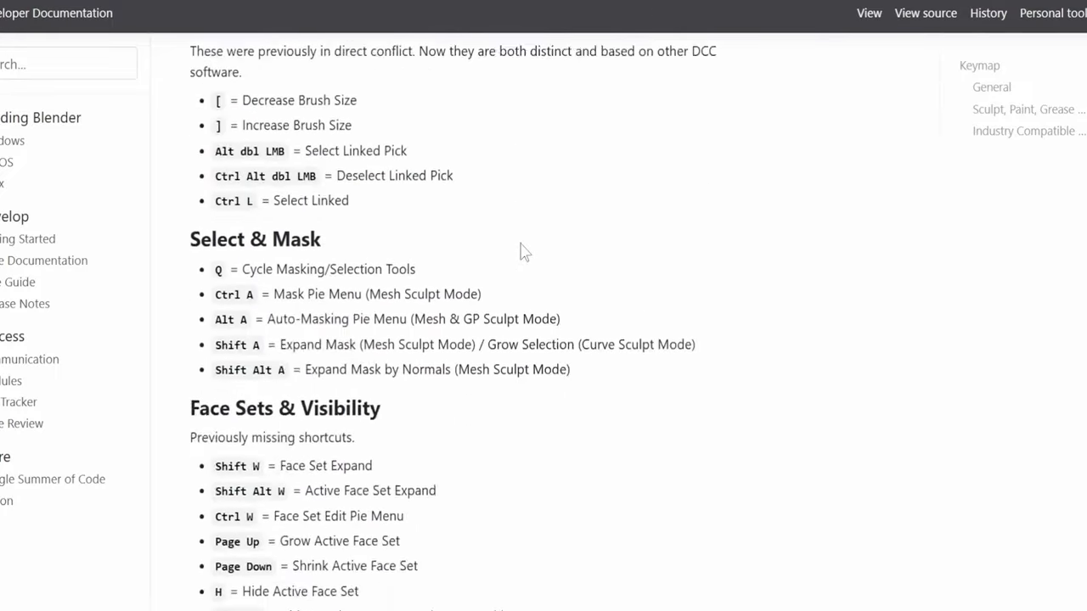
scroll("down", 3)
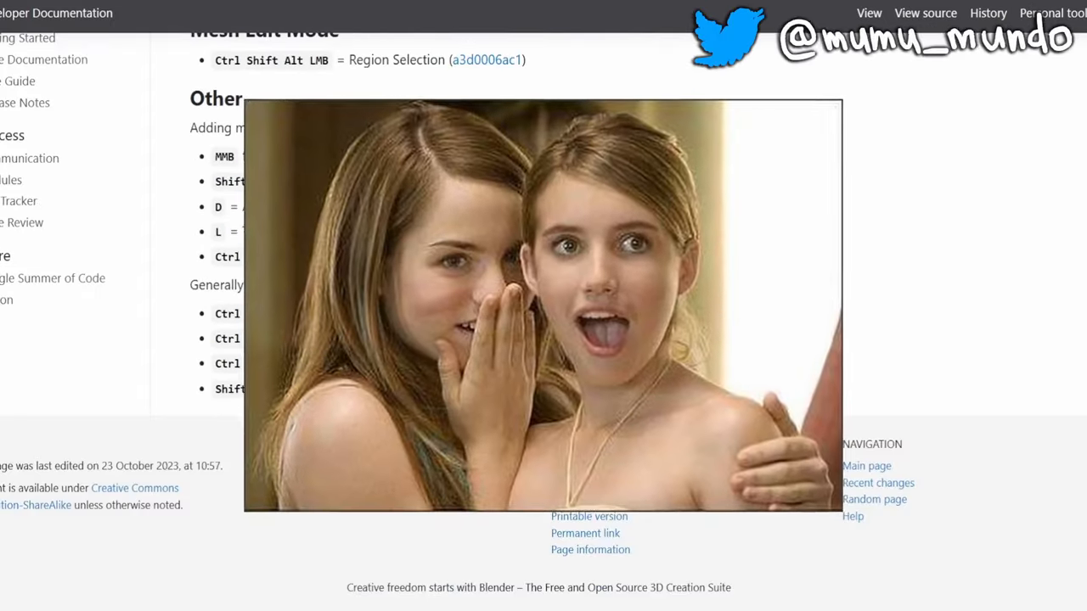
scroll("down", 3)
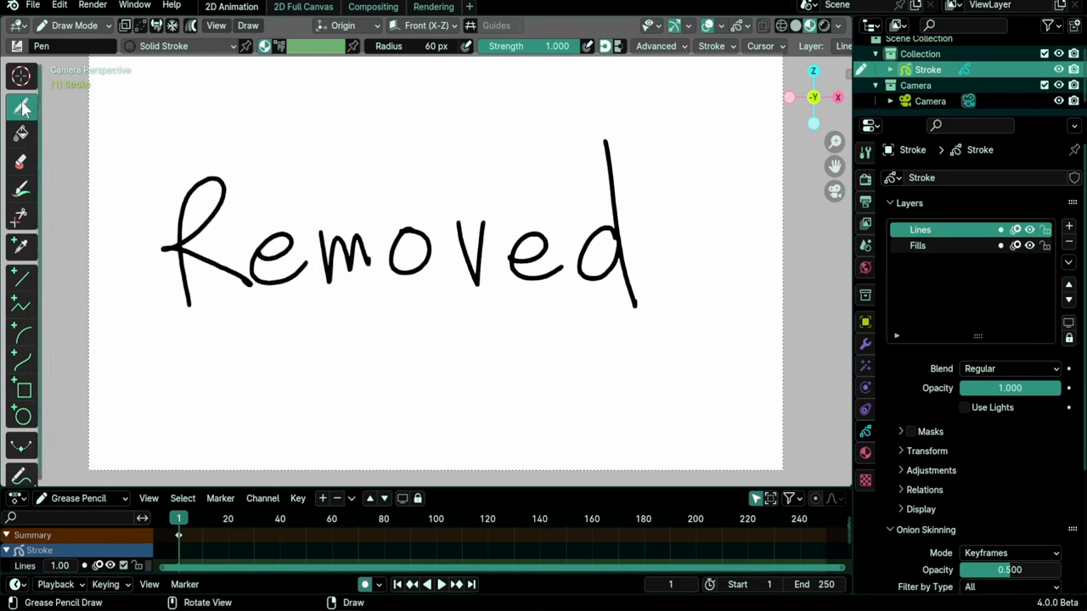
- Bring up the Draw Mode tool list with Shift+Space and choose a tool
key("shift+space")
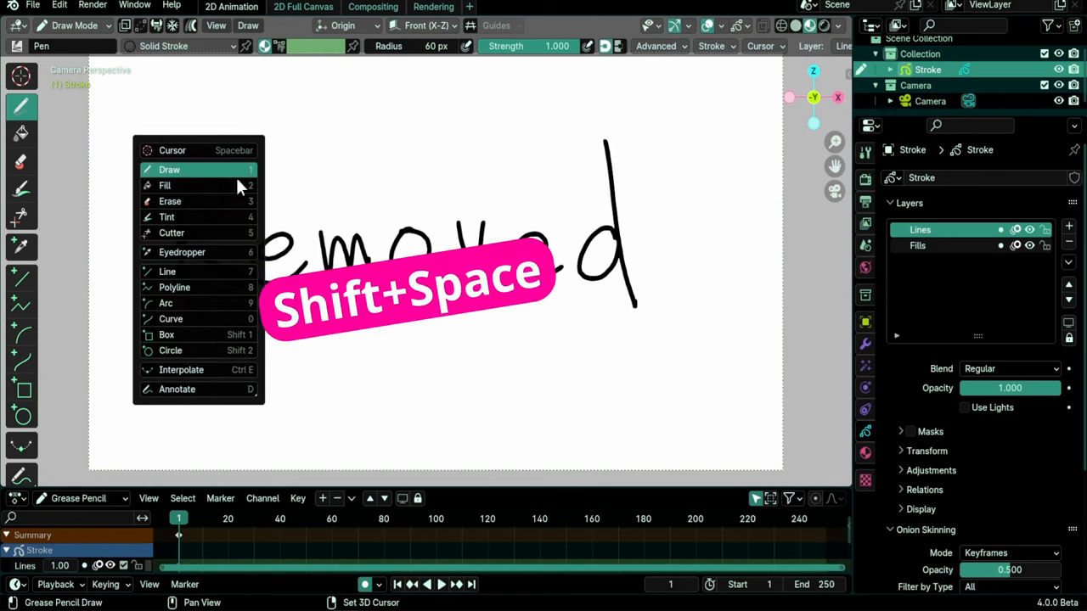
left_click(167, 334)
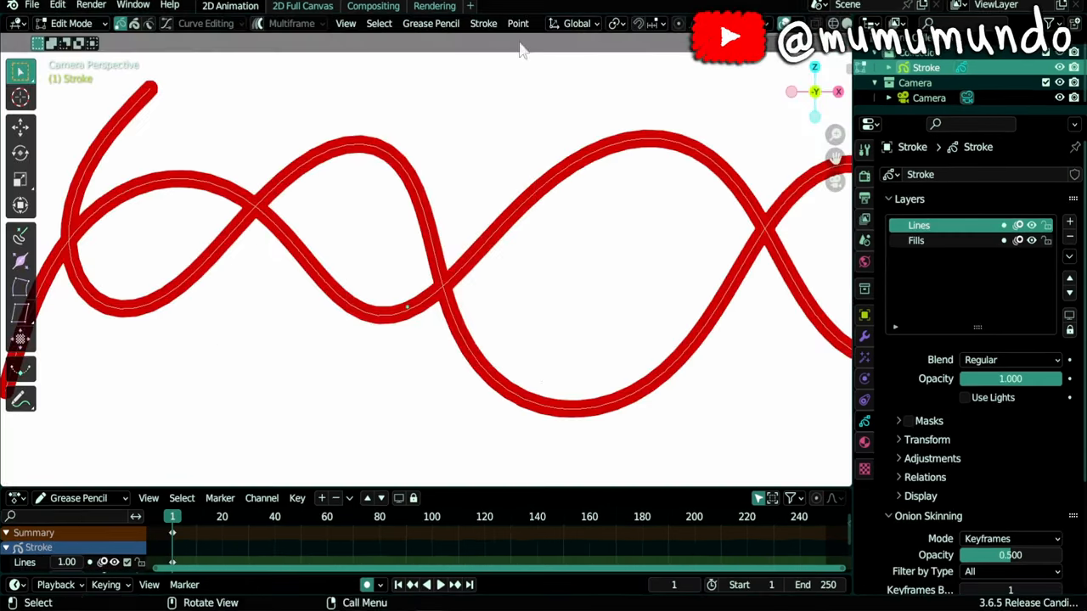
- Try Shift+L and the mode menu, then pick alternate stroke points with Select > Alternated
key("shift+l")
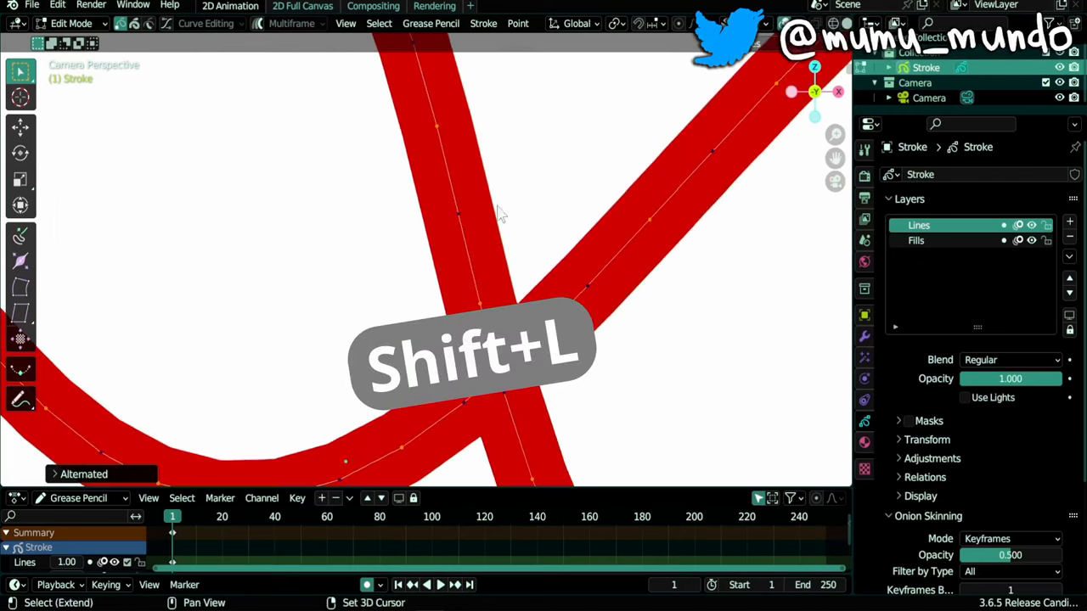
left_click(72, 23)
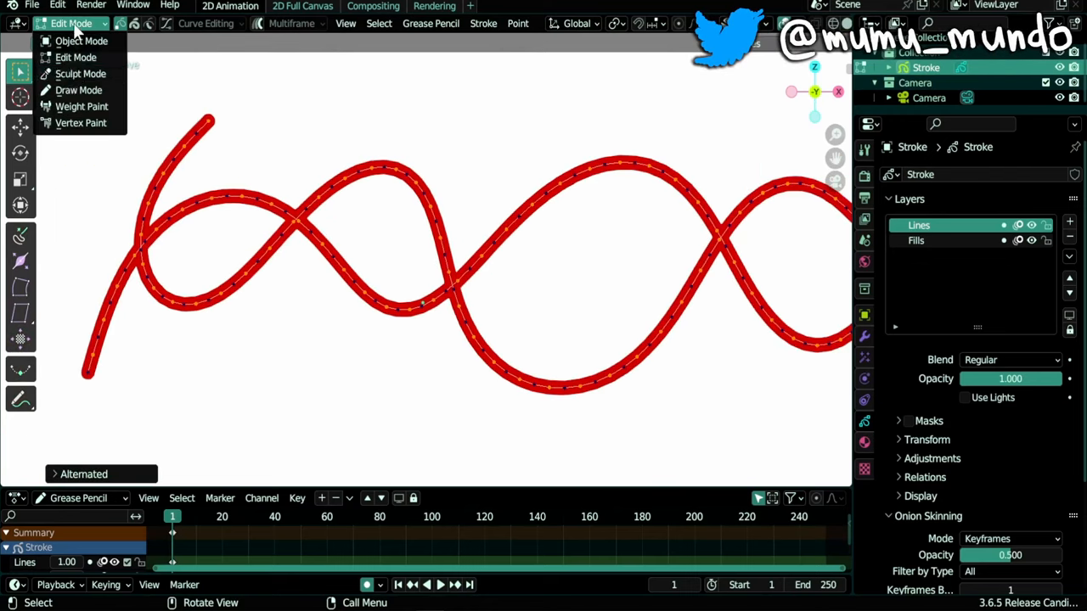
left_click(76, 73)
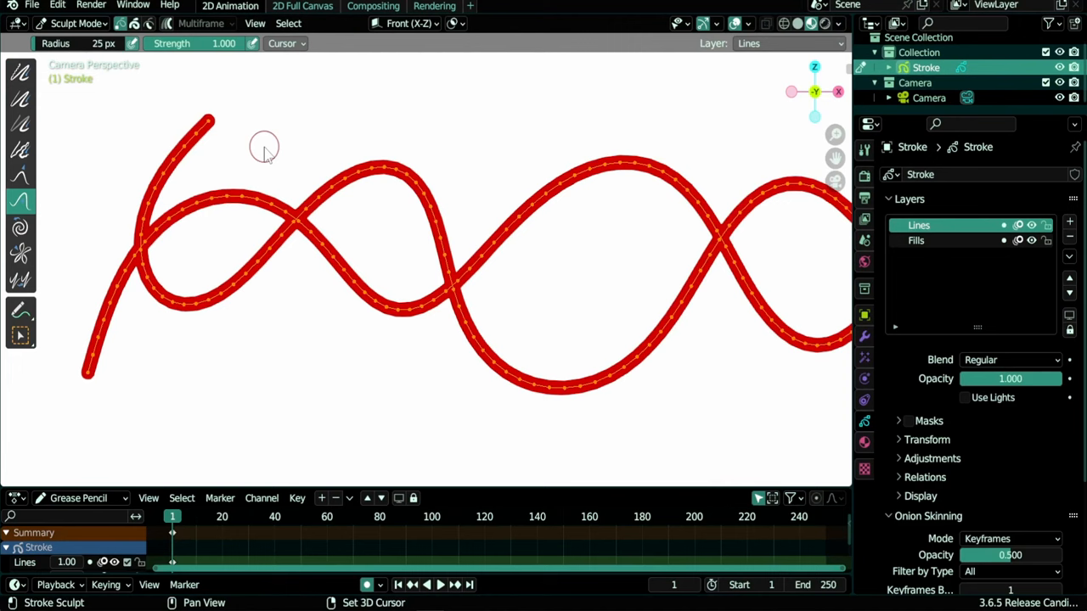
left_click(76, 23)
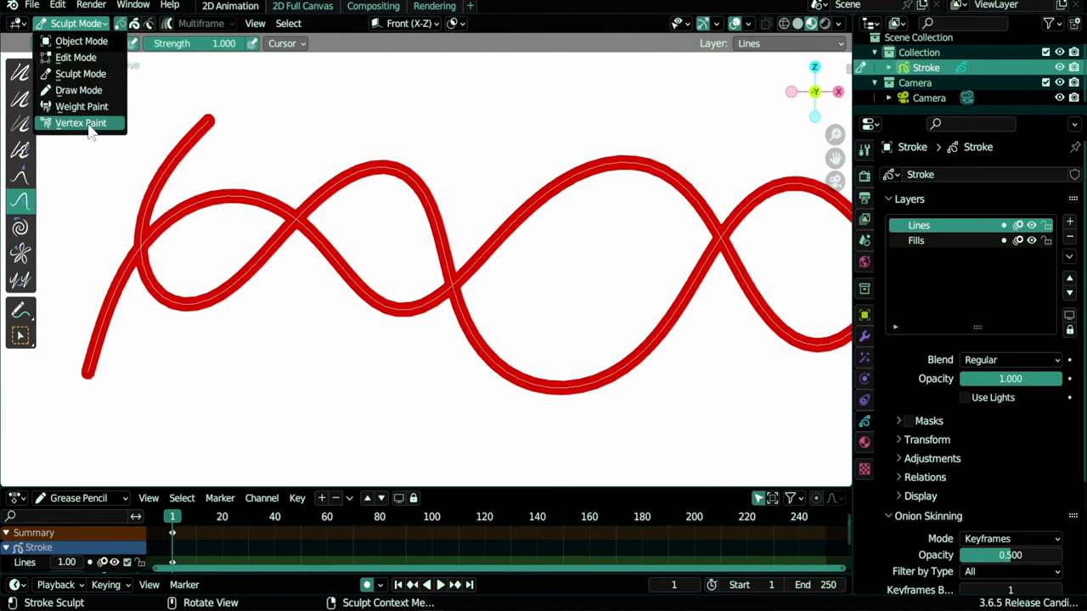
left_click(76, 57)
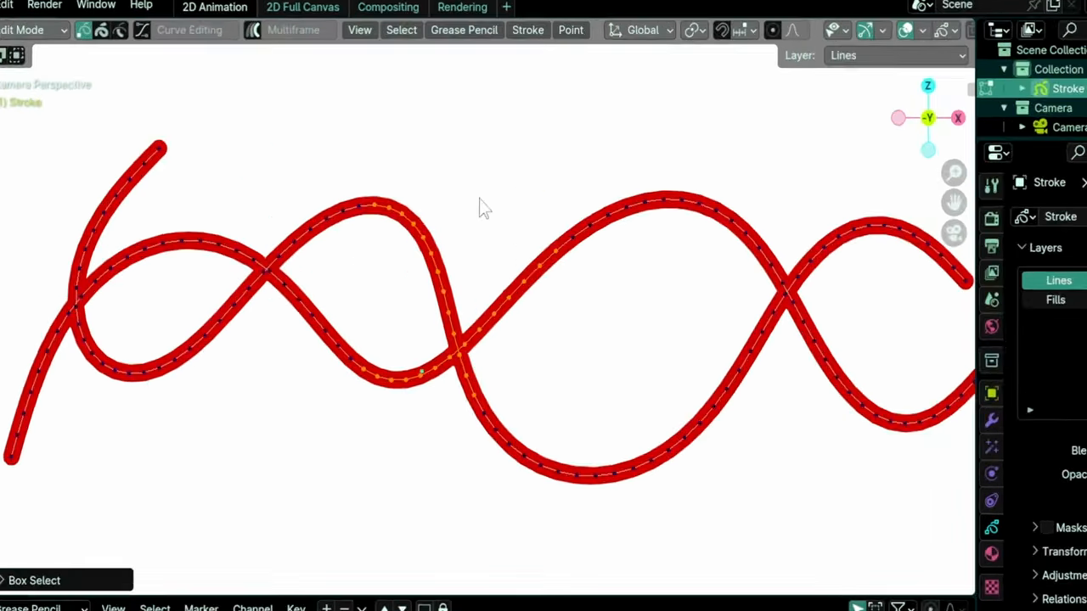
left_click(401, 29)
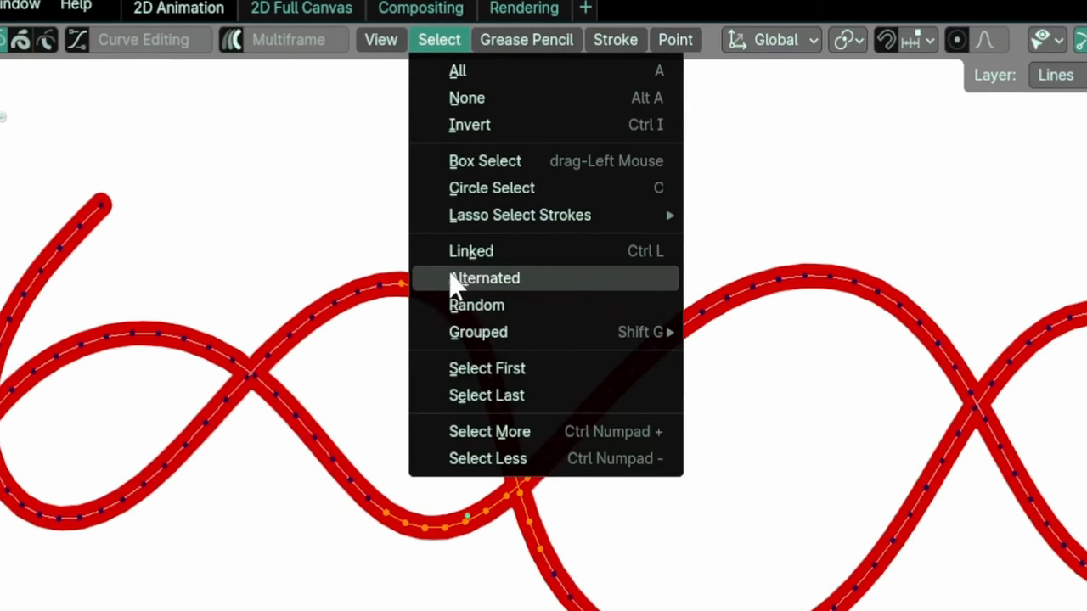
left_click(484, 277)
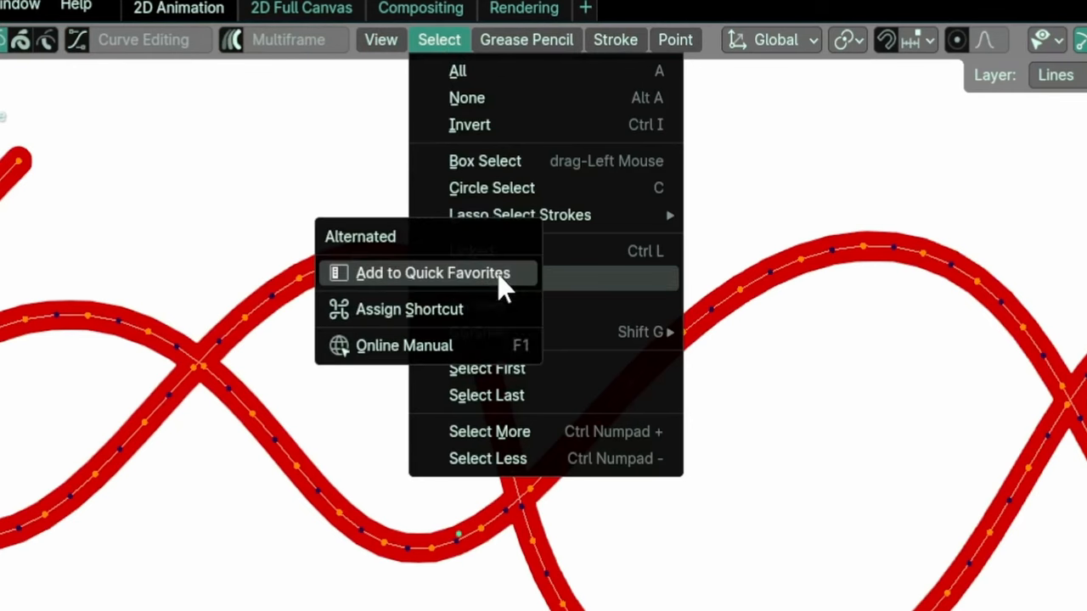
mouse_move(429, 309)
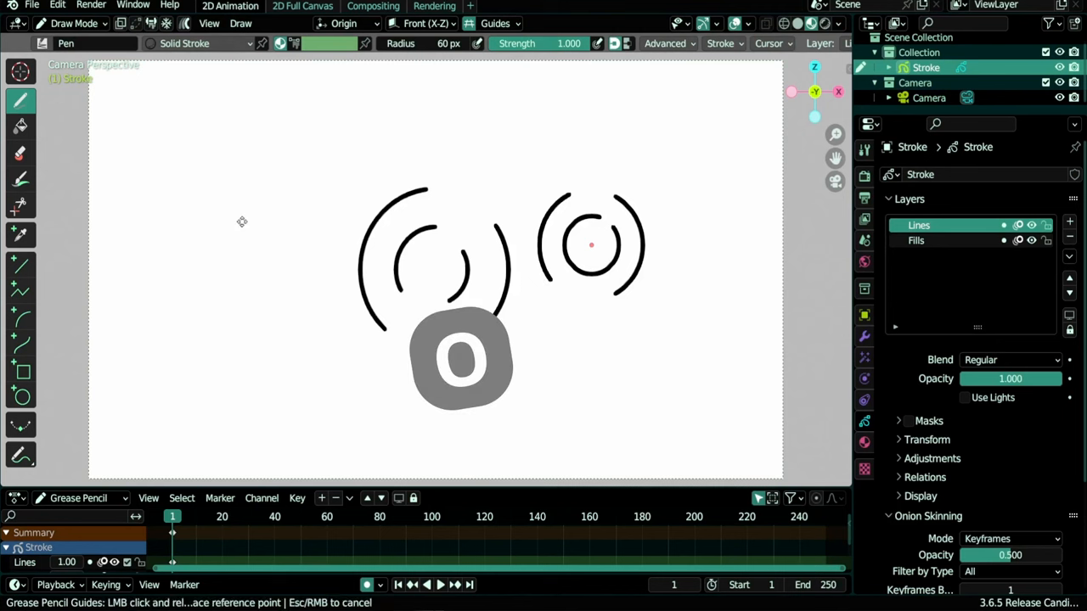
- Set the drawing guide to Radial with a Custom reference point and draw strokes
left_click(496, 25)
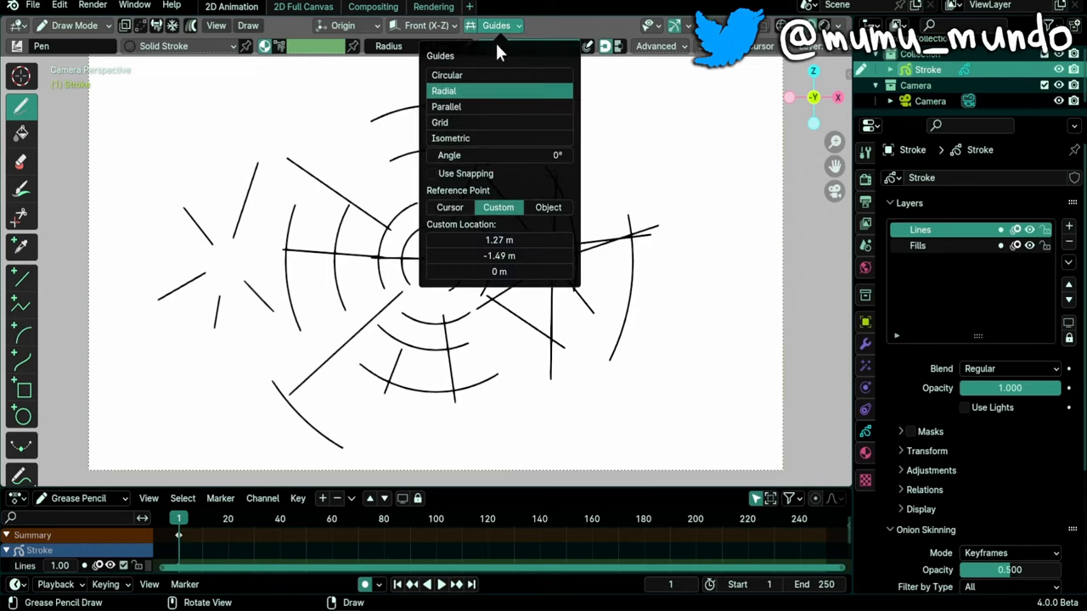
left_click(497, 26)
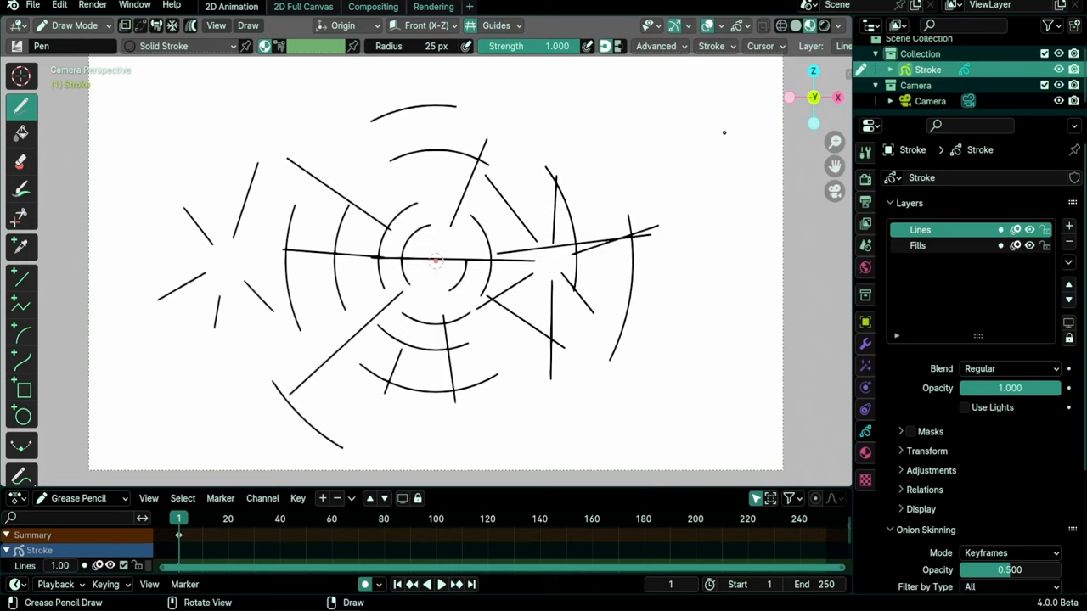
right_click(227, 270)
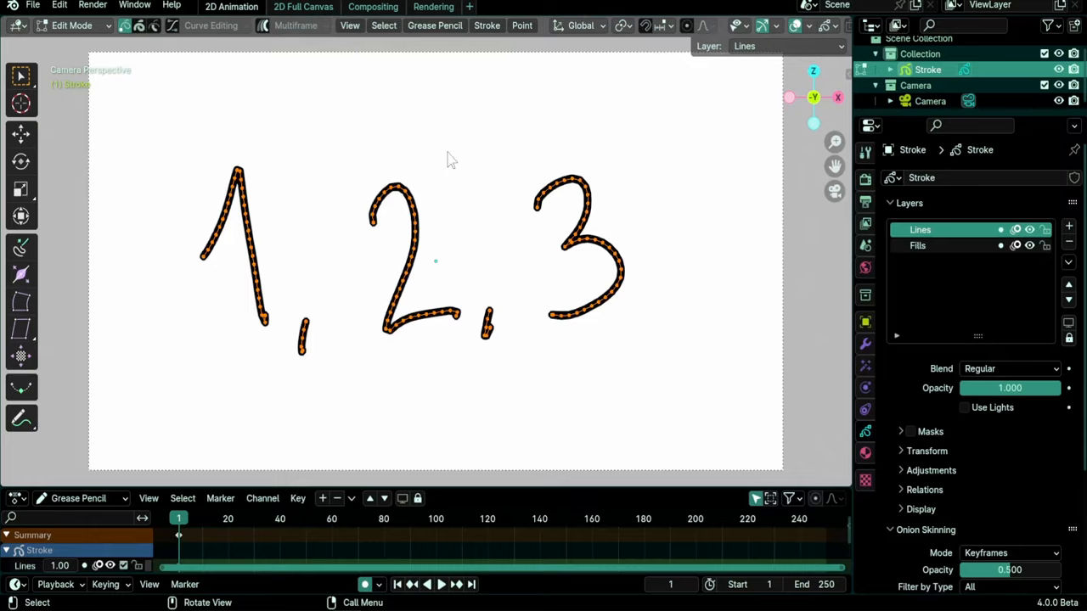
- Switch the 1, 2, 3 drawing between Sculpt Mode and Edit Mode
left_click(72, 24)
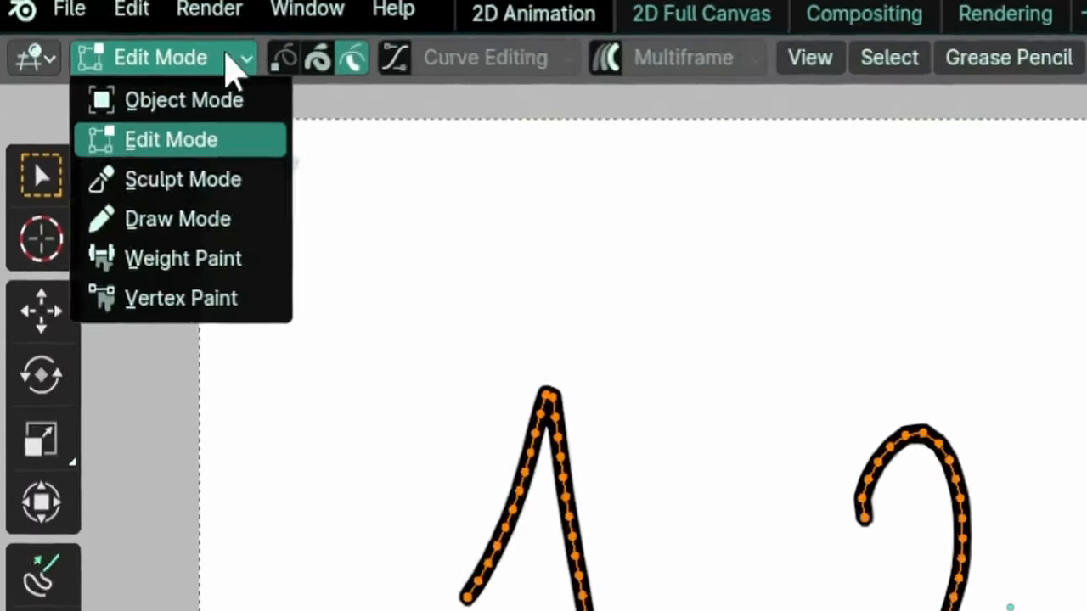
left_click(183, 179)
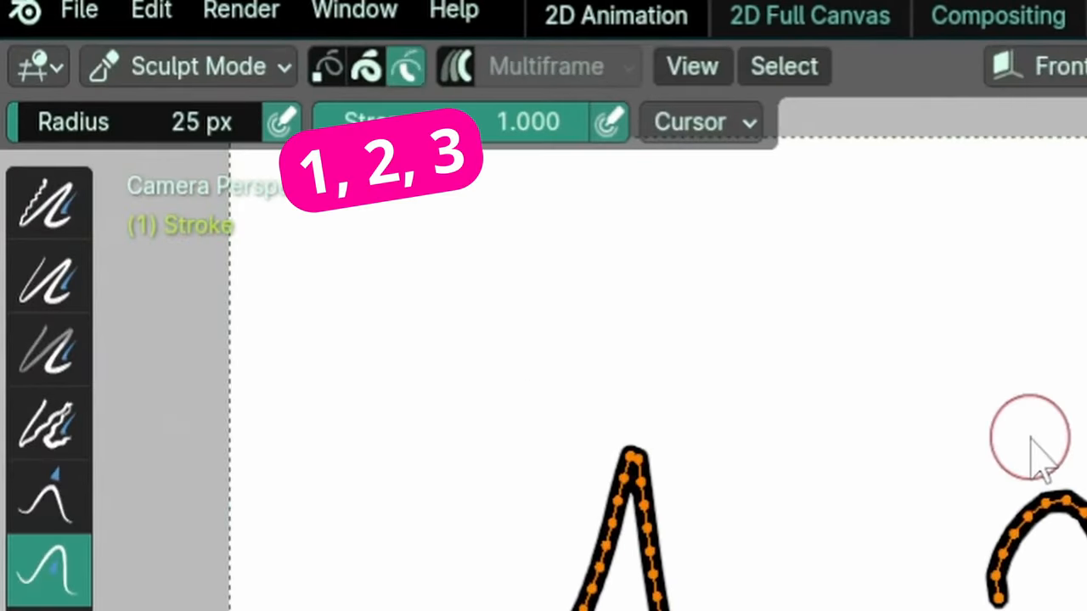
left_click(187, 67)
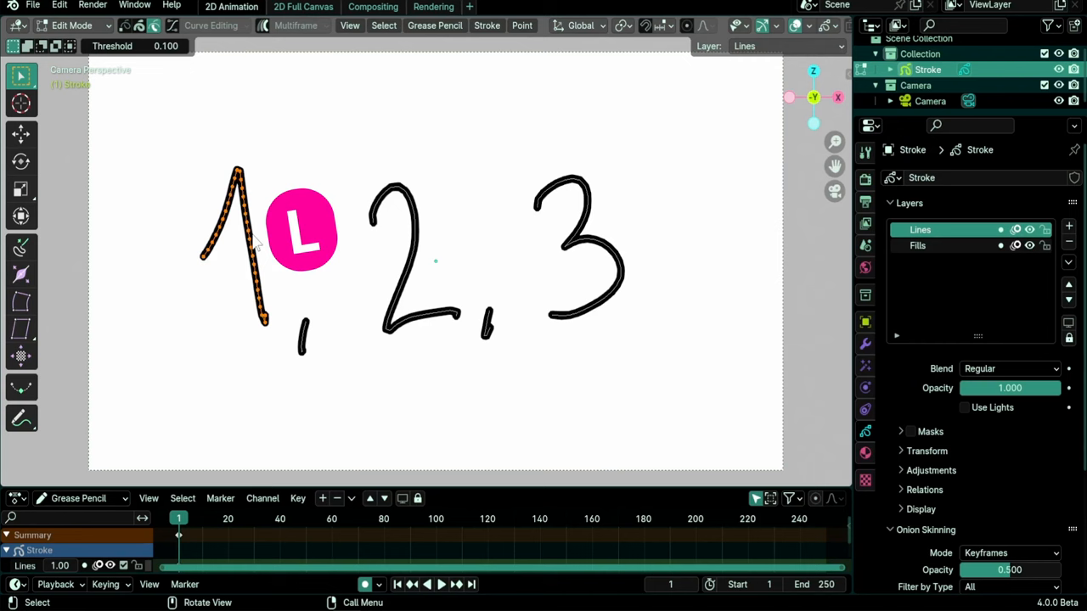
- Select the number 2 stroke and its linked points, then clear the selection
left_click(412, 255)
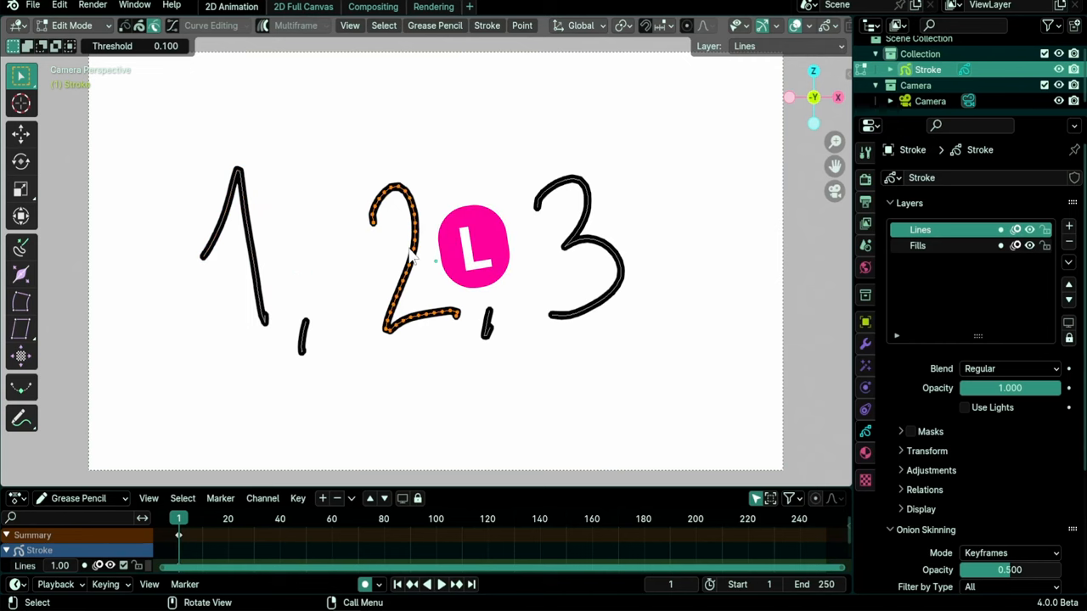
key("alt+a")
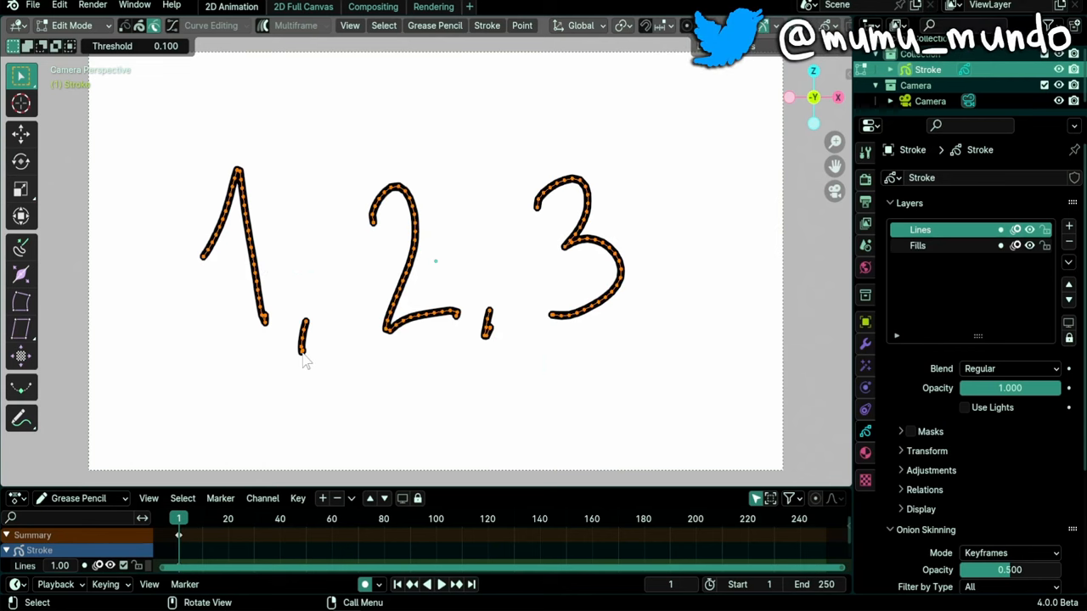
key("shift+l")
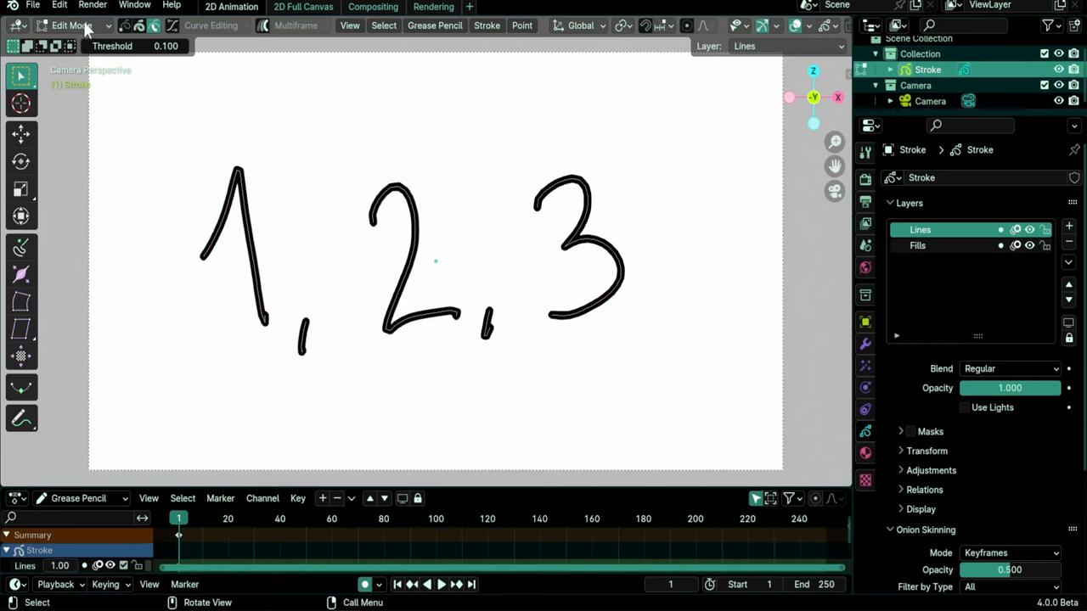
left_click(76, 25)
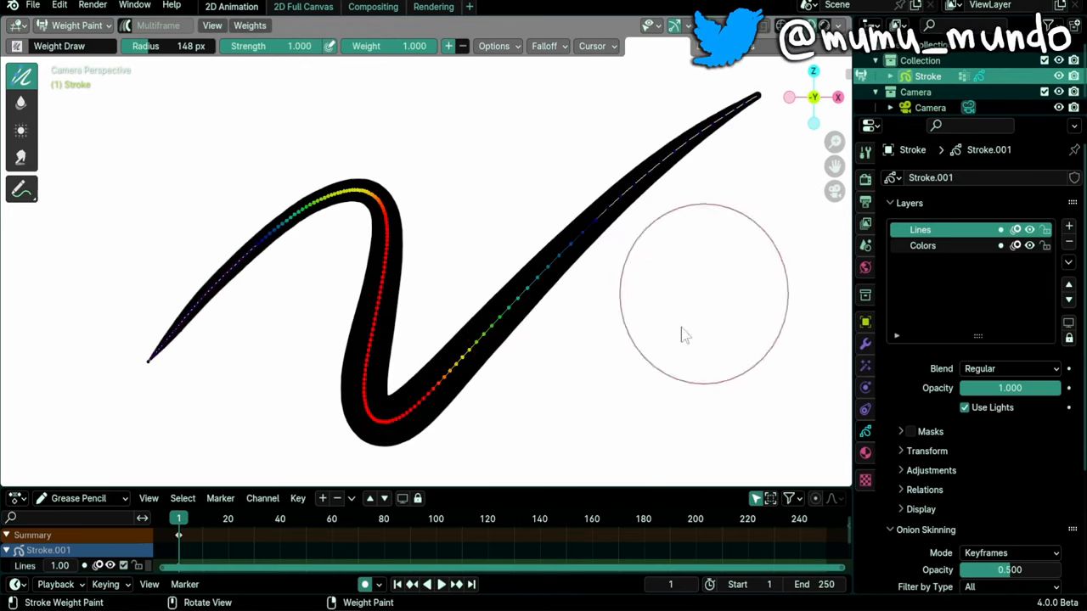
- Paint vertex weights on the curved black stroke with the Weight Draw brush
key("shift+x")
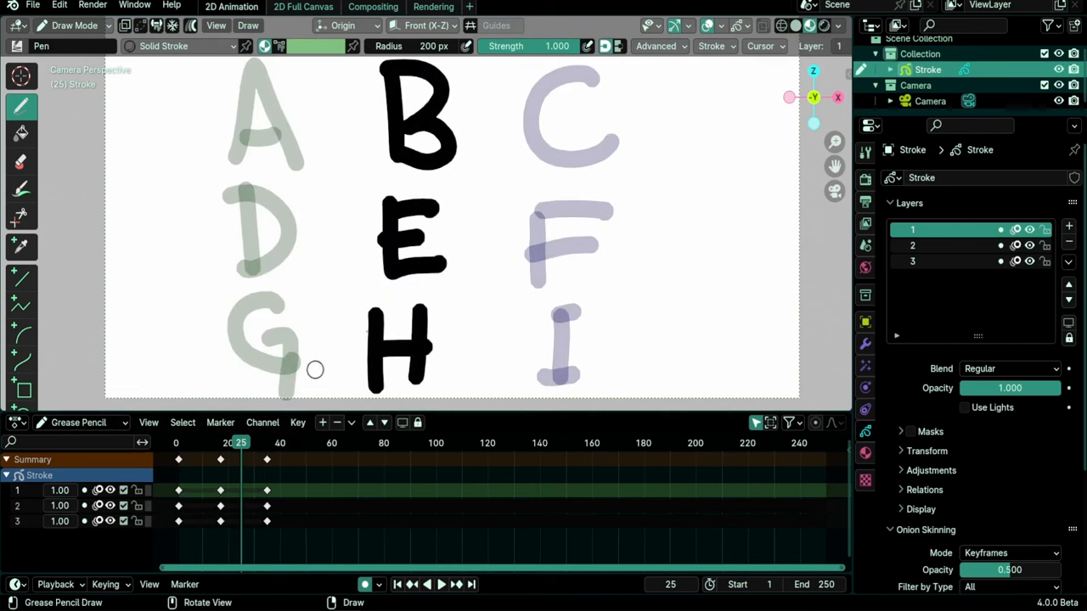
- Draw letters A–I on layers 1–3 at frame 25 with onion skinning on
key("shift+delete")
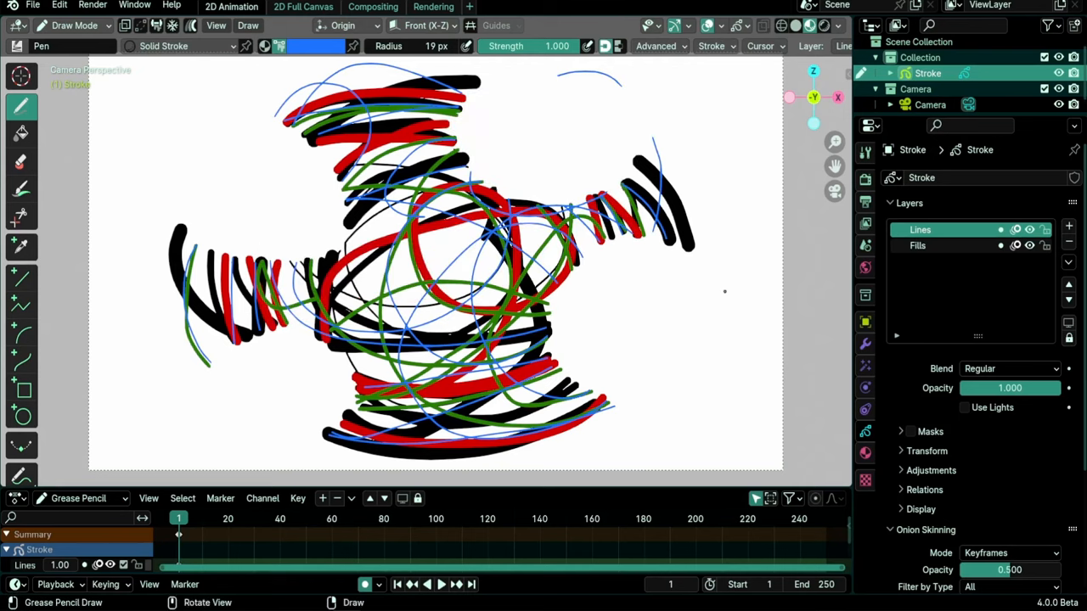
- Check Lock Object Modes in the Edit menu, then open Preferences
left_click(58, 5)
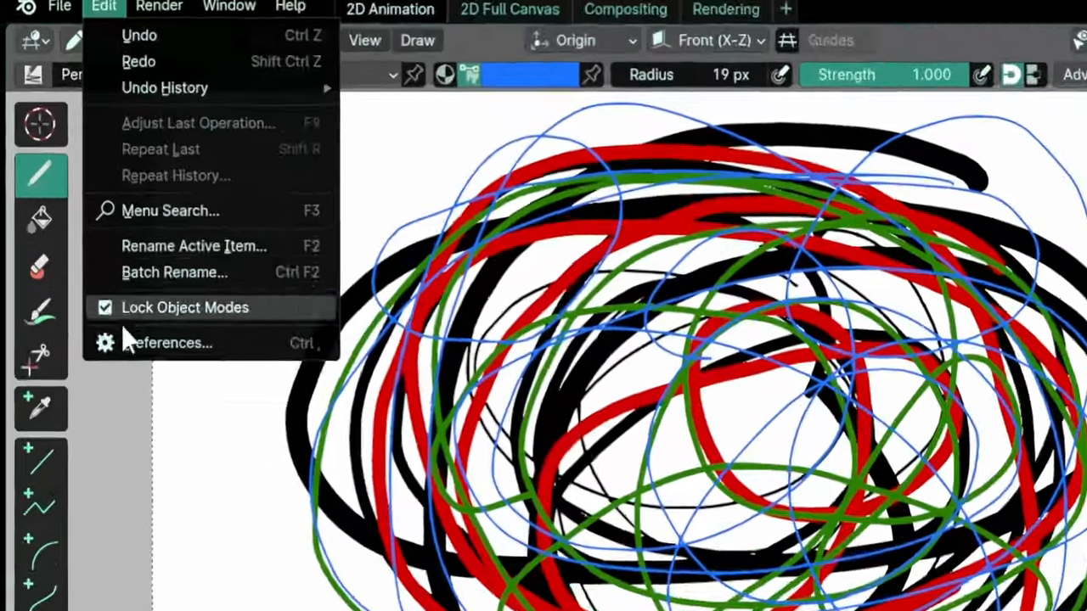
left_click(167, 342)
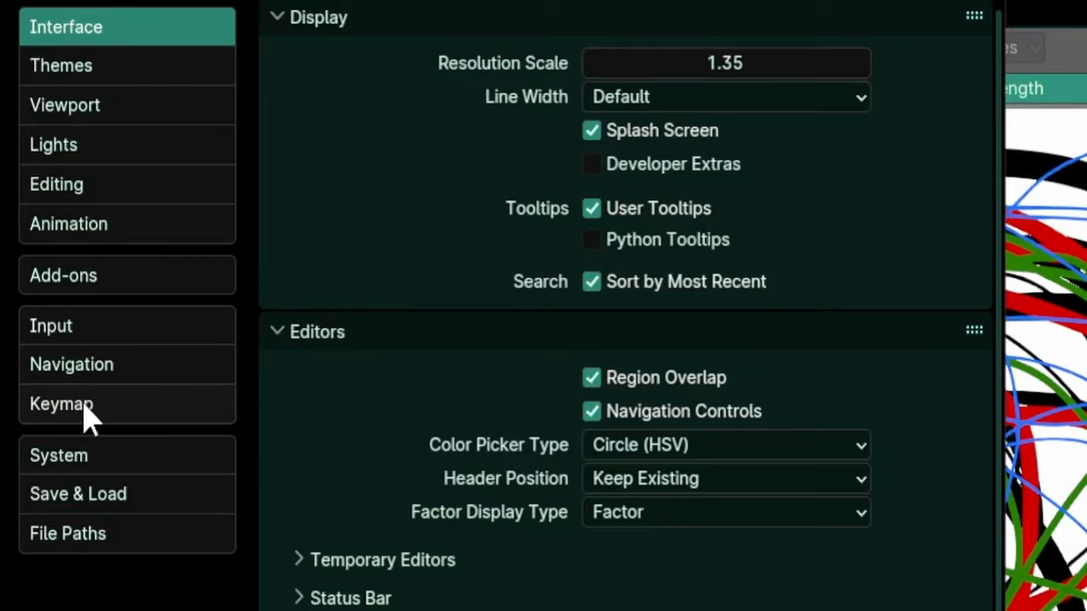
- Show the Keymap preferences and expand, then collapse, the Window shortcut category
left_click(62, 403)
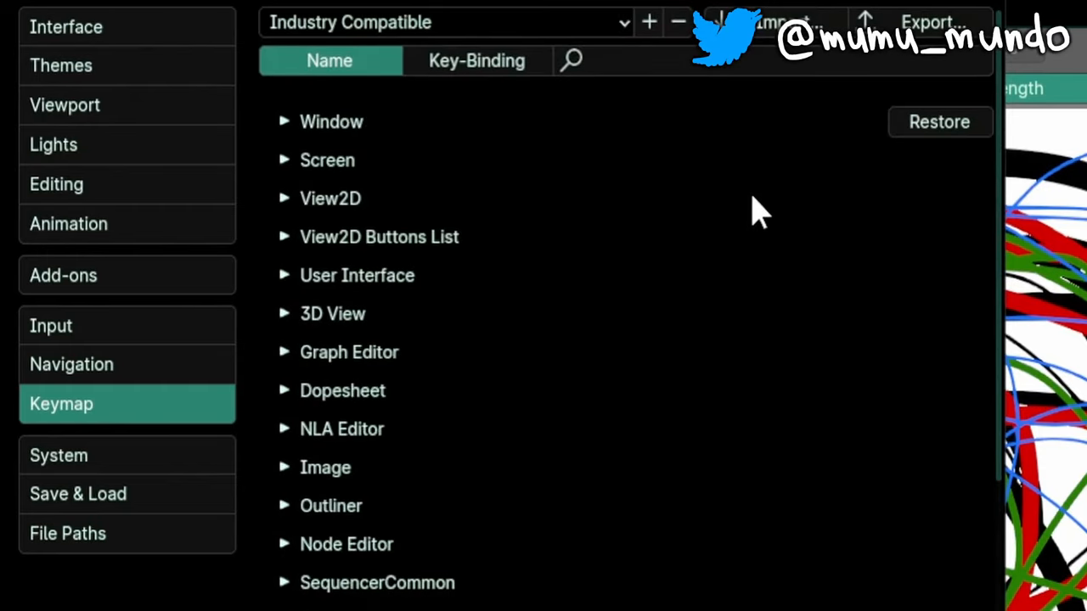
left_click(285, 122)
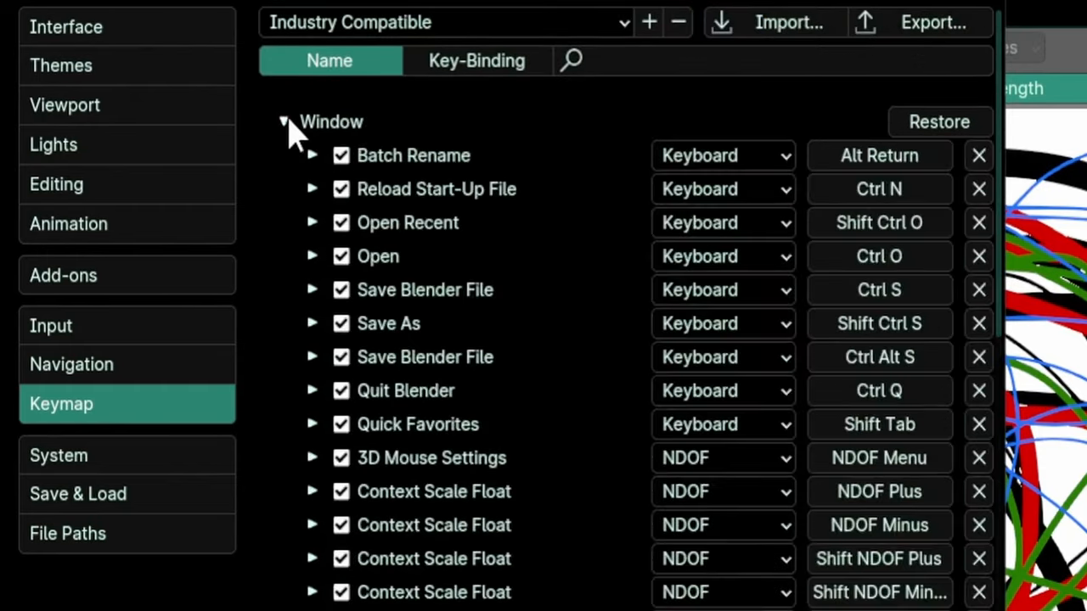
left_click(284, 121)
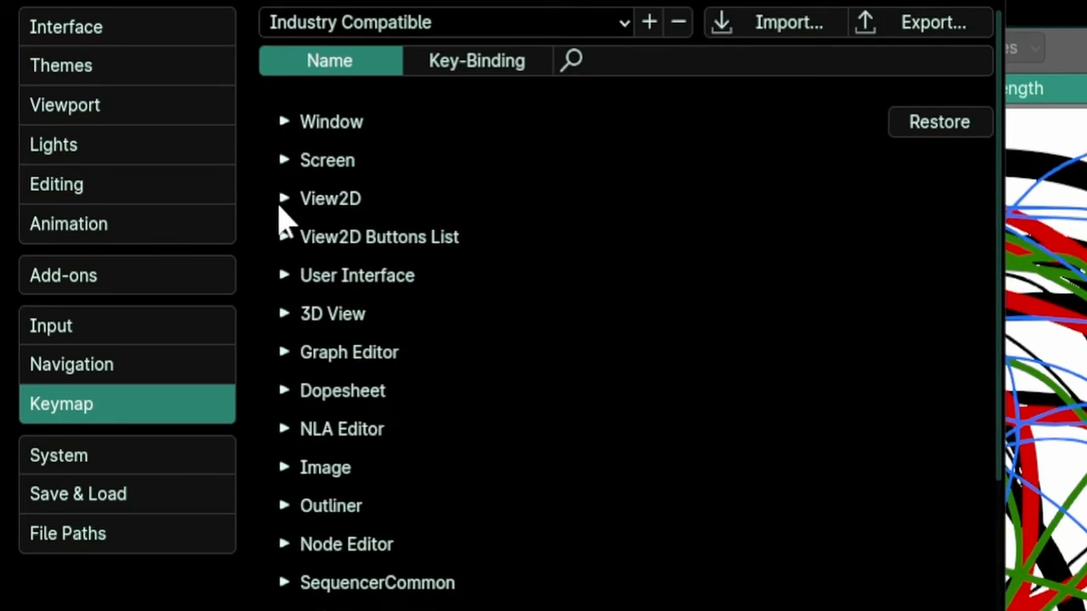
left_click(284, 237)
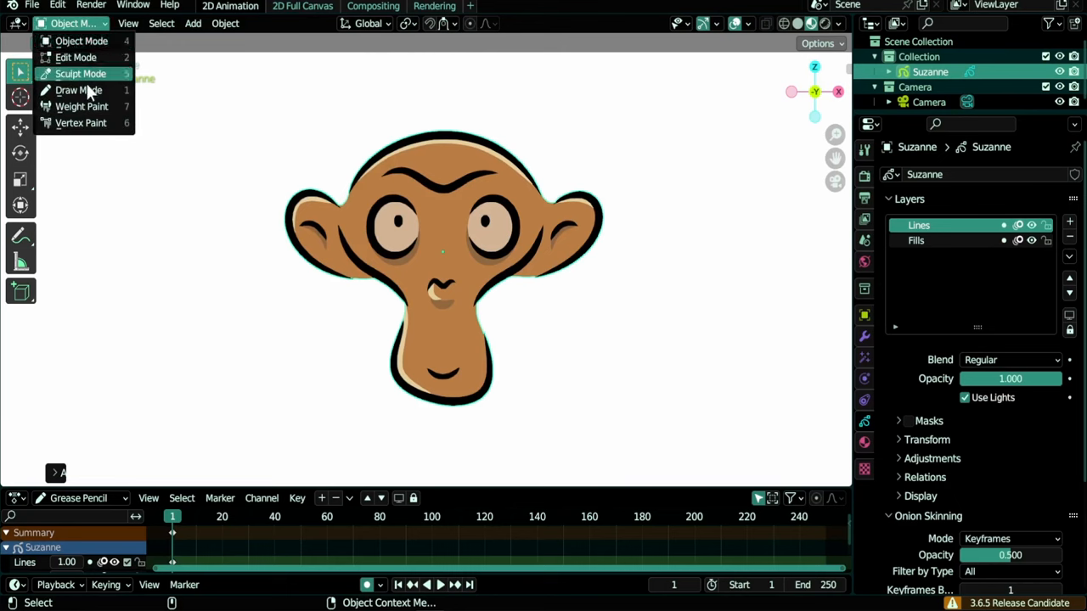
left_click(81, 74)
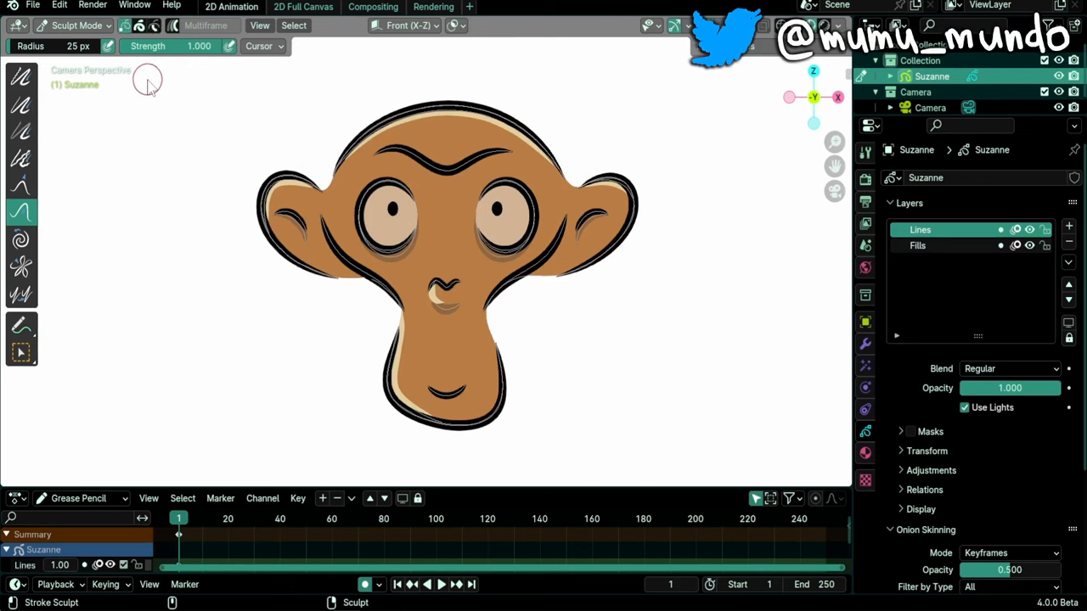
left_click(72, 25)
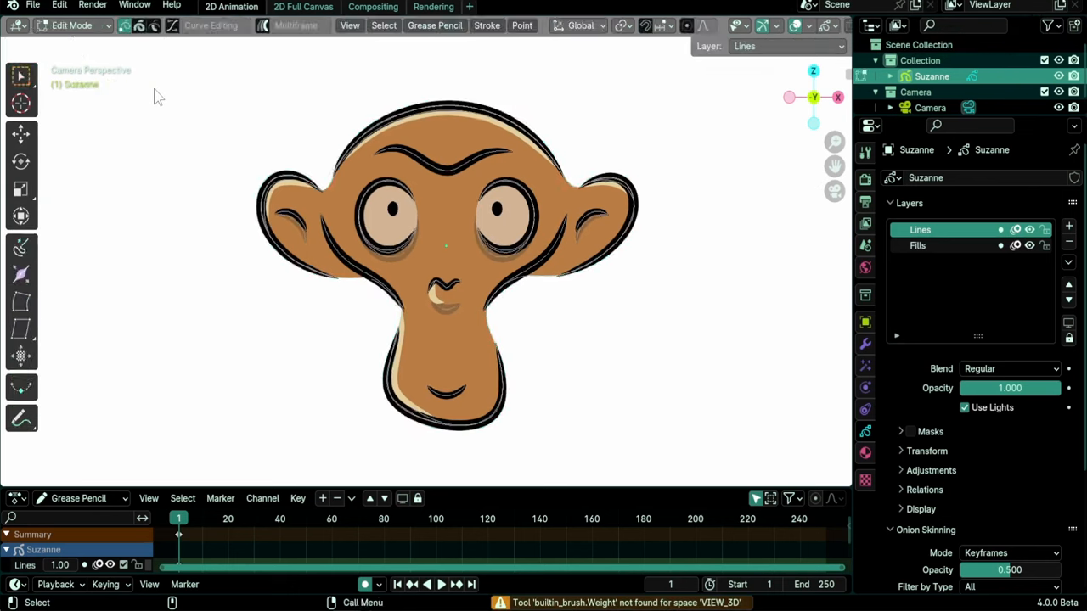
key("Tab")
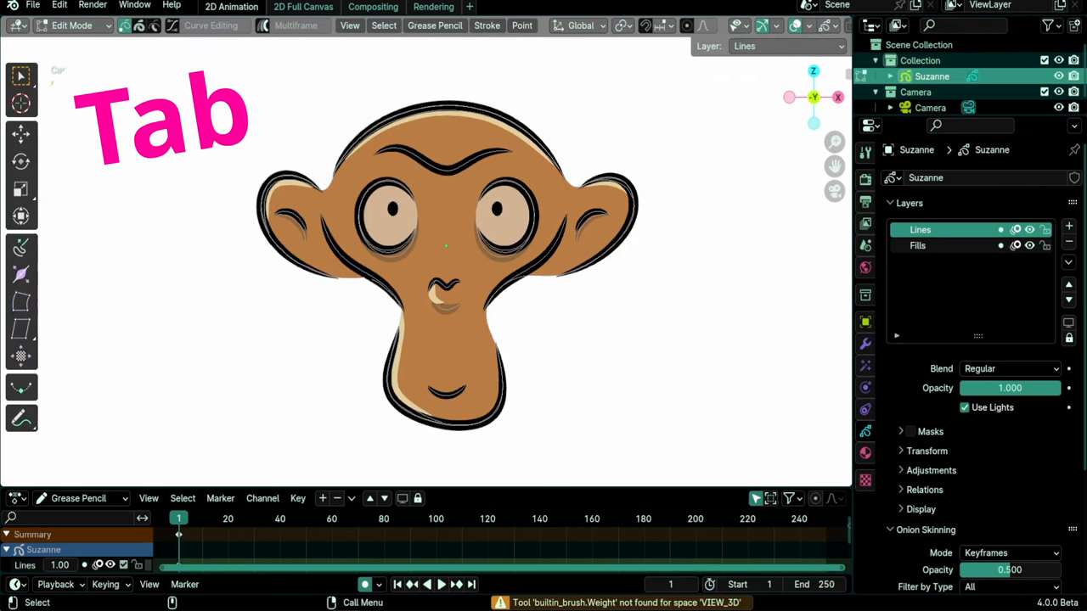
key("Tab")
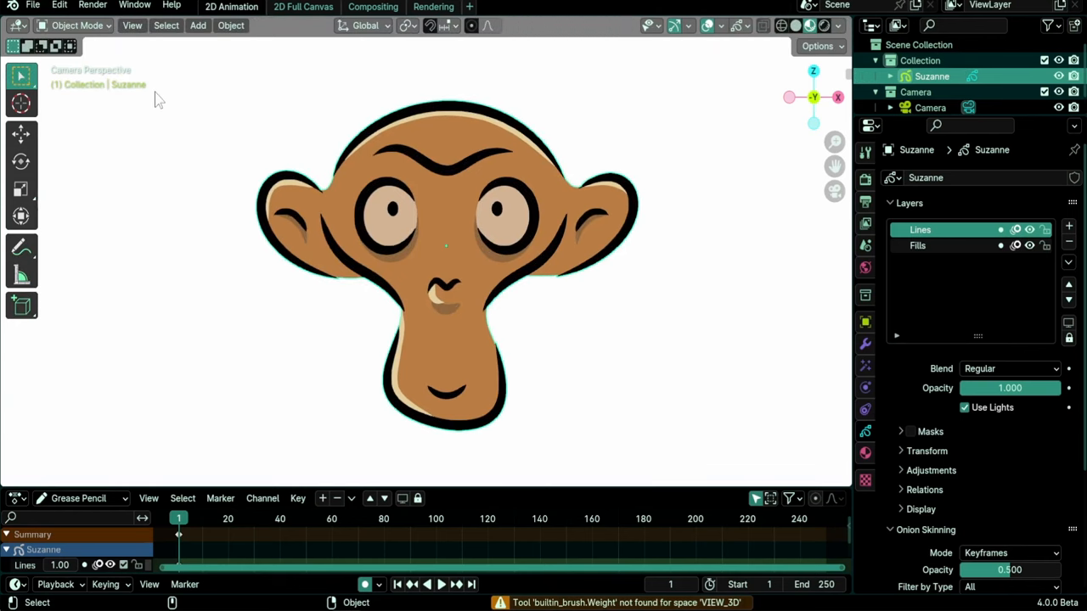
key("ctrl+tab")
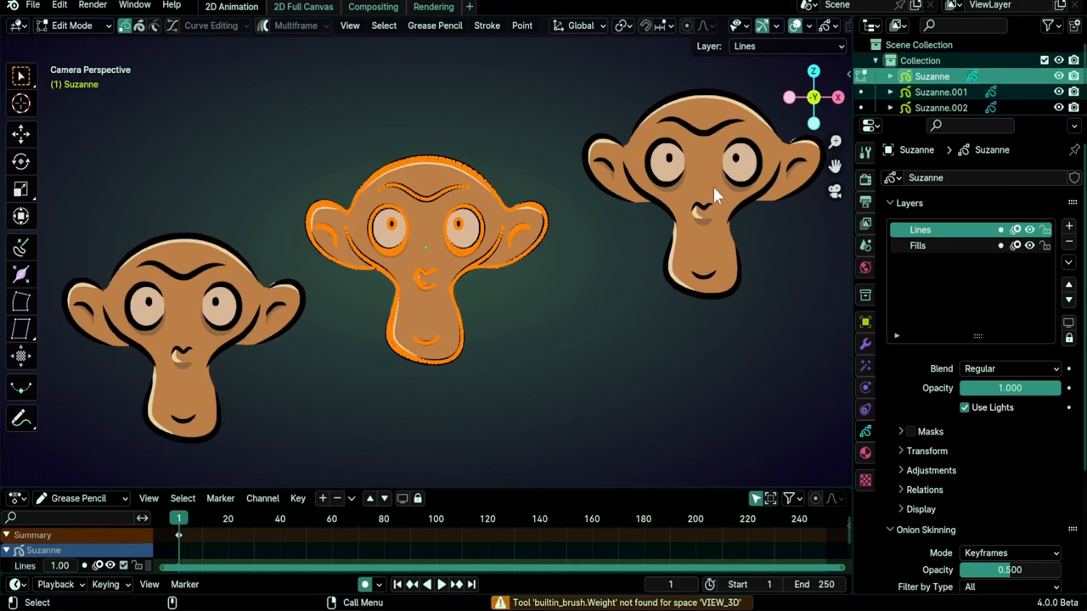
mouse_move(415, 268)
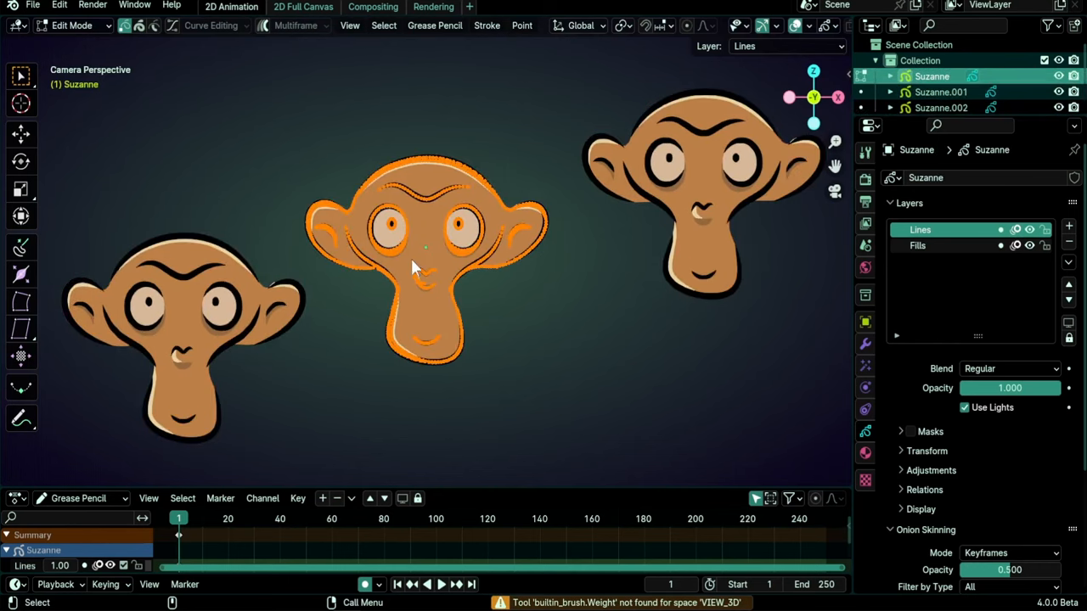
- Select the right-hand Suzanne.001 drawing and make it the edited object with Alt+Q
left_click(696, 203)
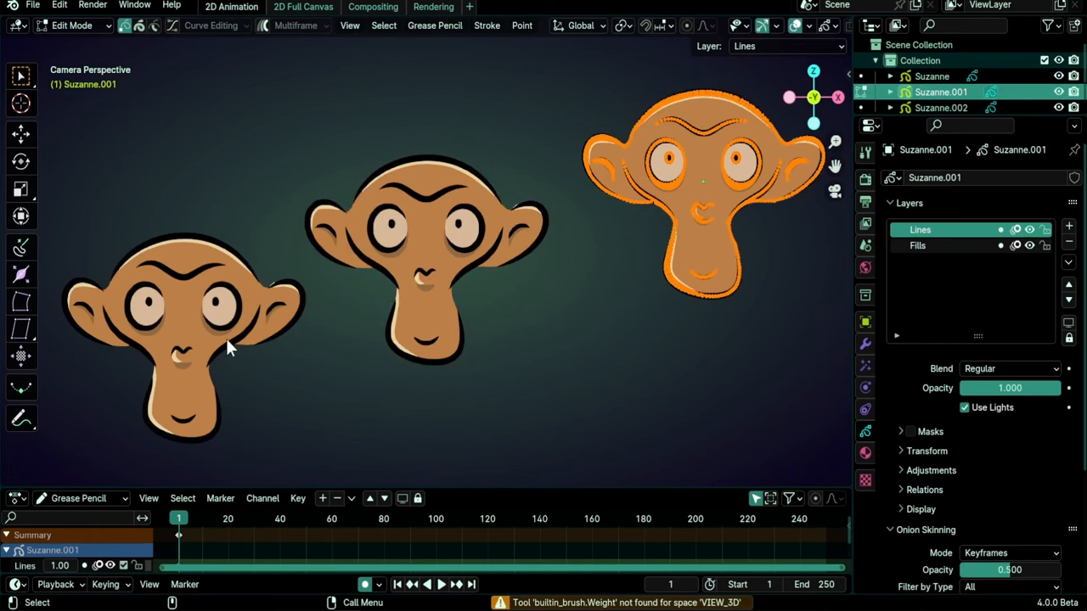
key("Alt+Q")
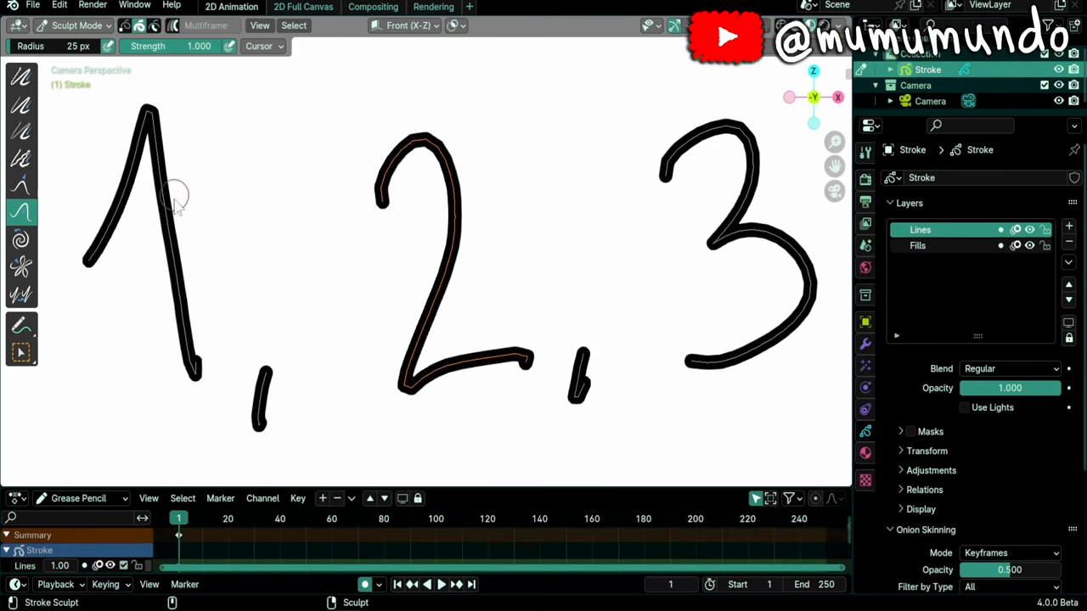
mouse_move(357, 289)
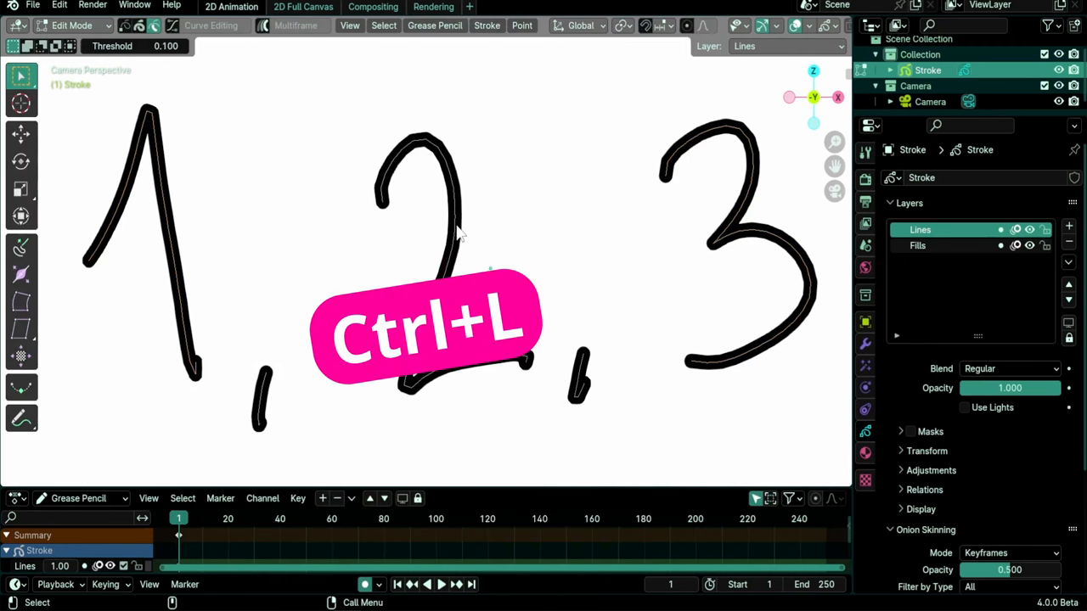
- Select the whole linked strokes of the 2, the 1 and the 3 in turn
key("ctrl+l")
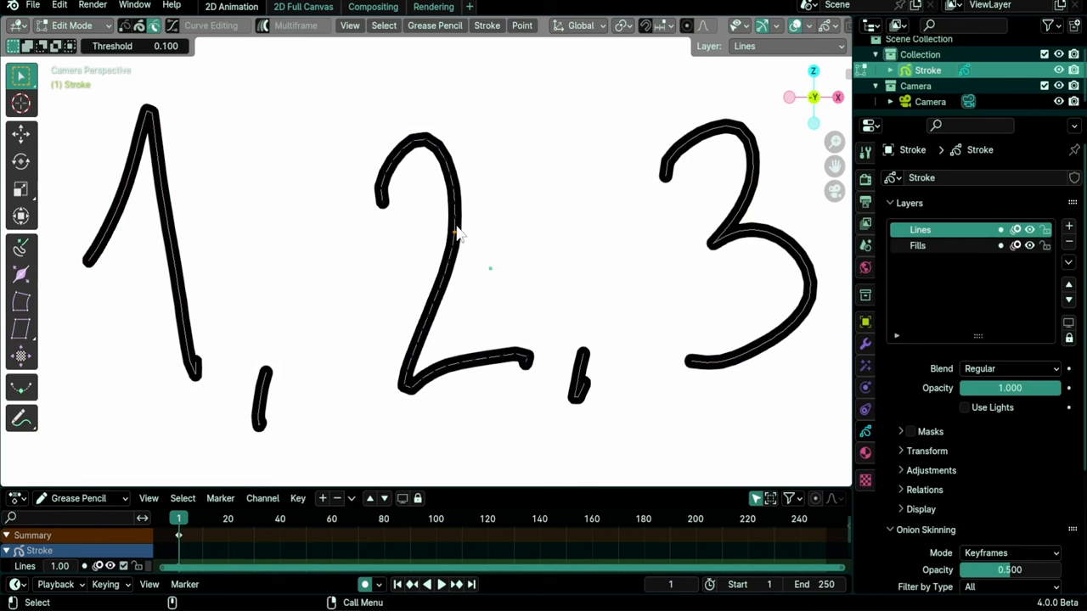
key("ctrl+l")
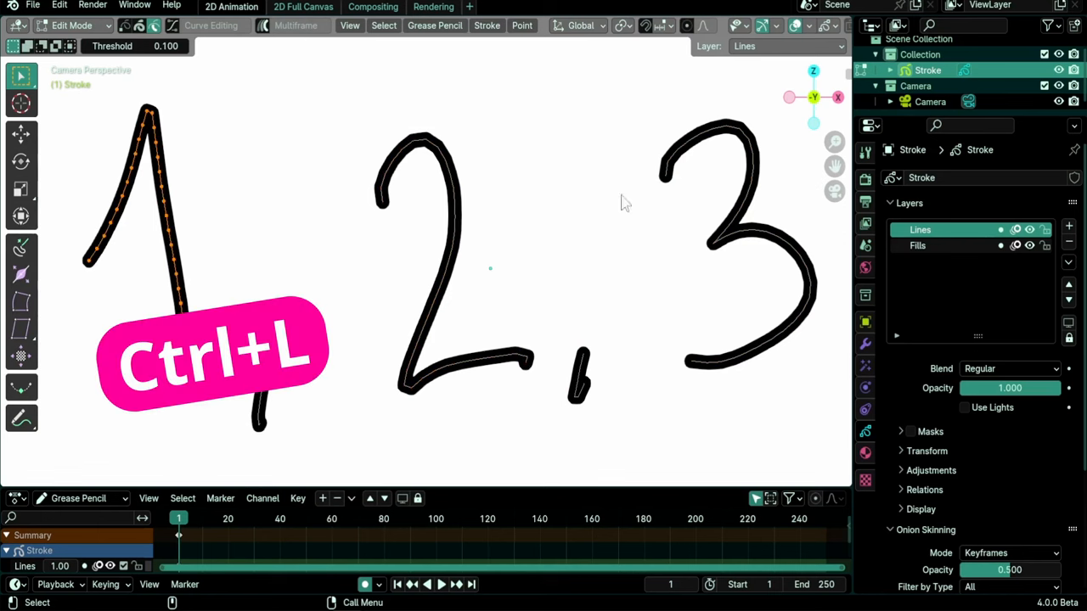
key("ctrl+l")
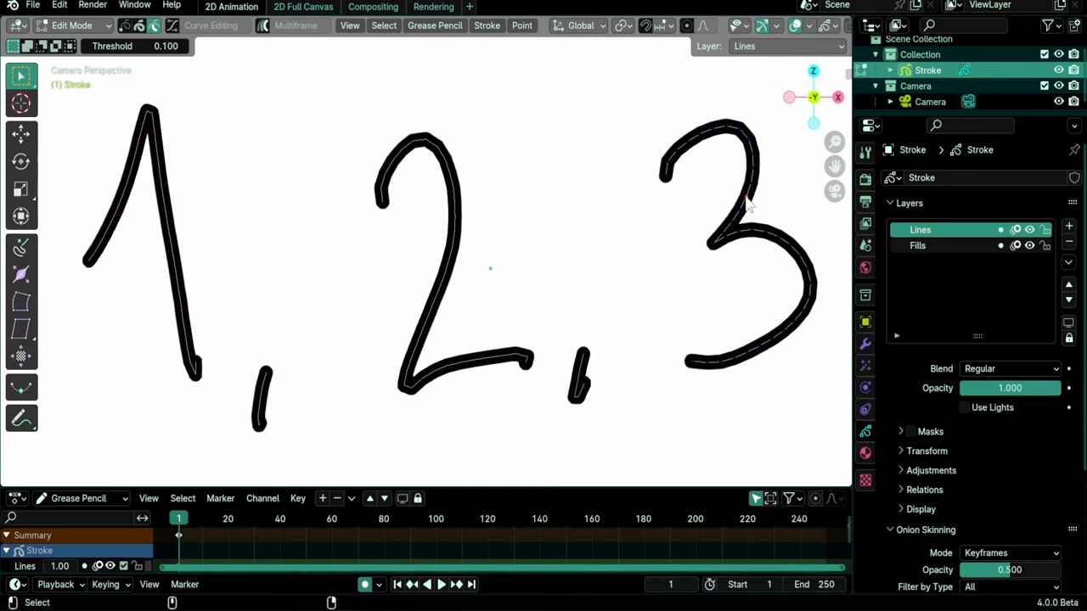
key("alt+a")
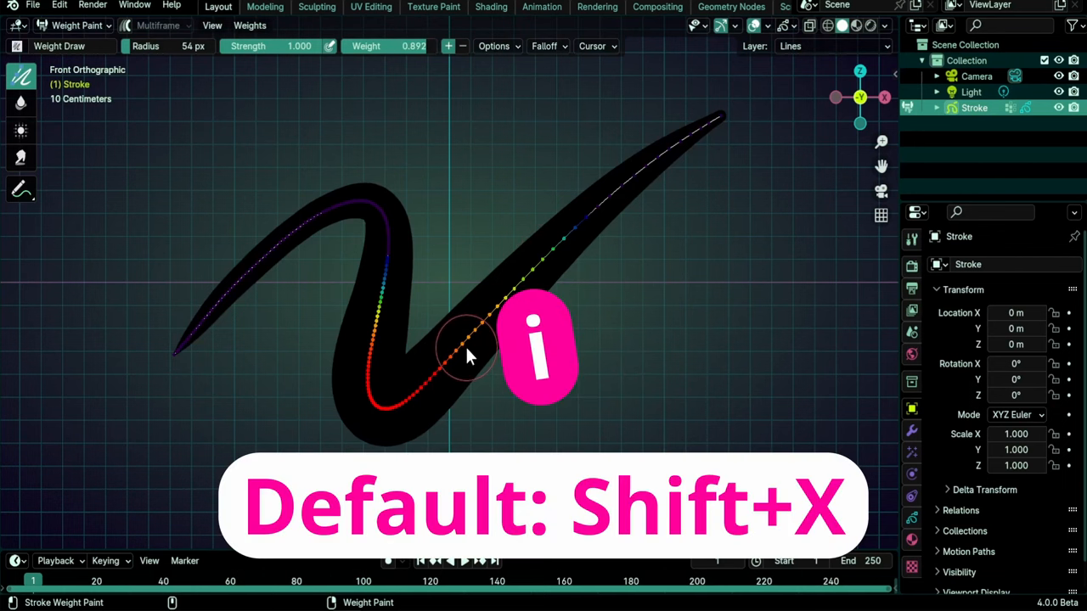
- Choose Insert Blank Keyframe (All Layers) from the I animation menu
key("i")
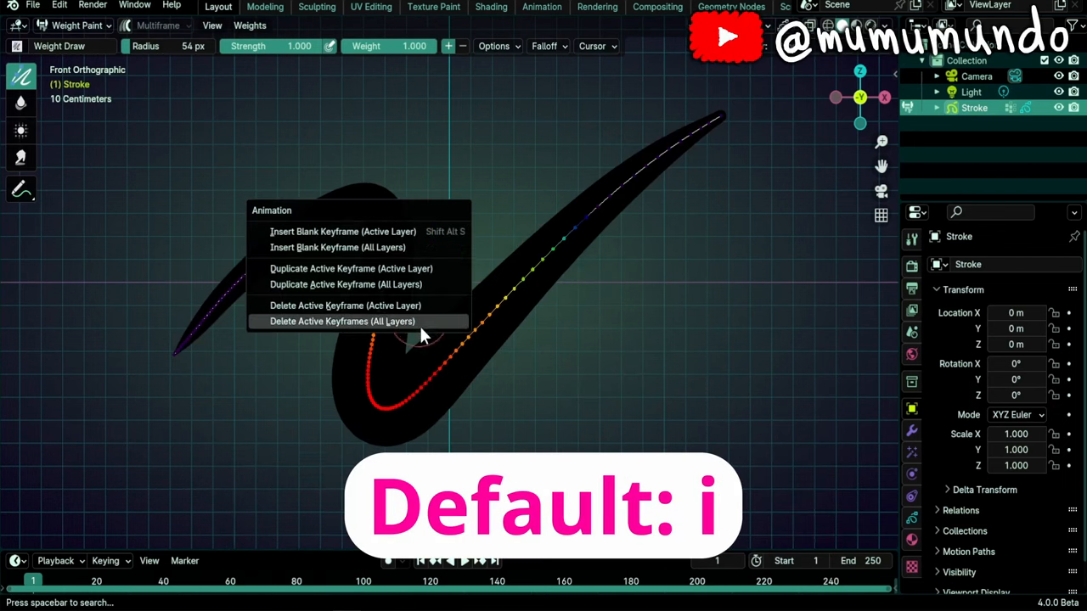
mouse_move(447, 247)
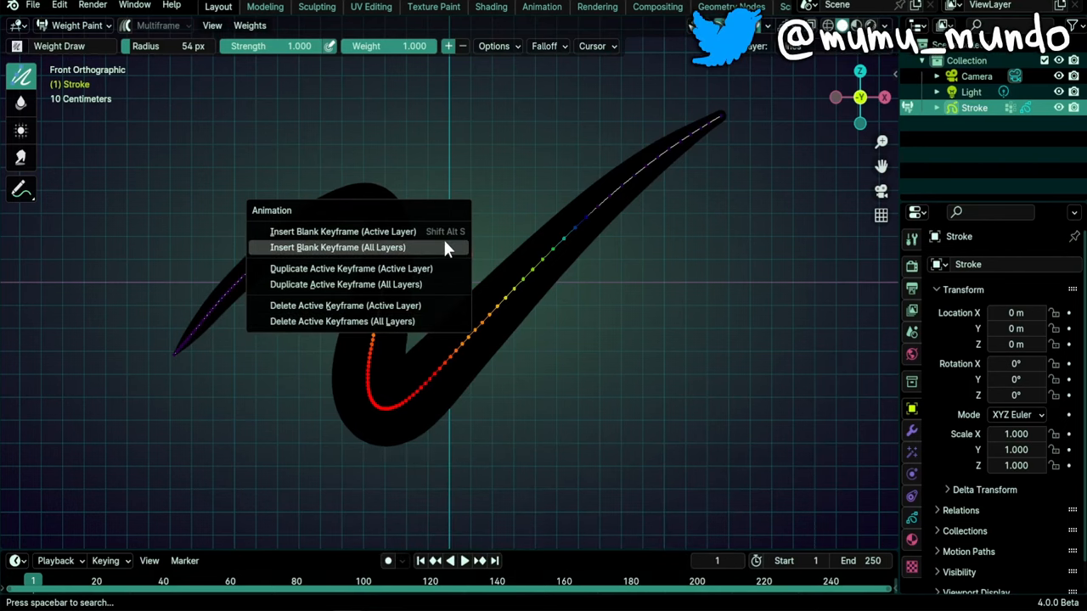
left_click(338, 247)
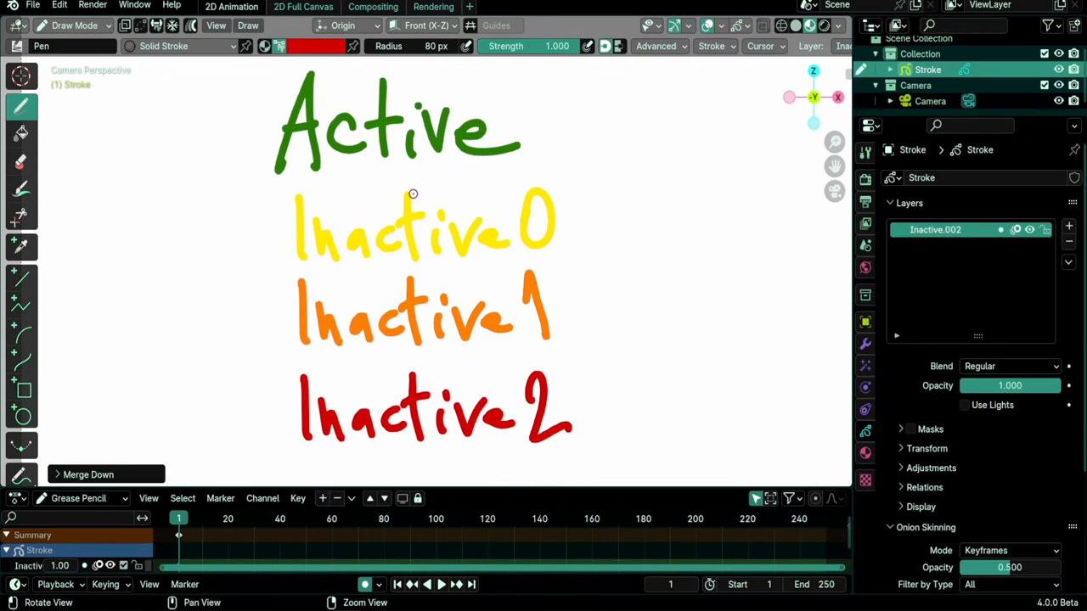
- Undo the Merge Down to restore Active and three Inactive layers, then inspect frame 56
key("U")
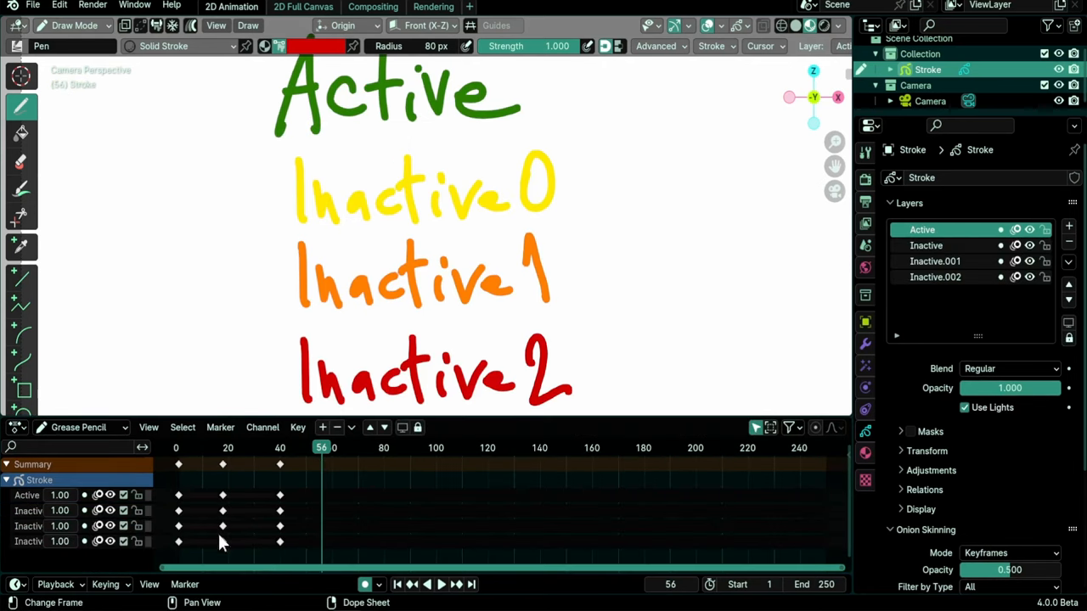
mouse_move(376, 291)
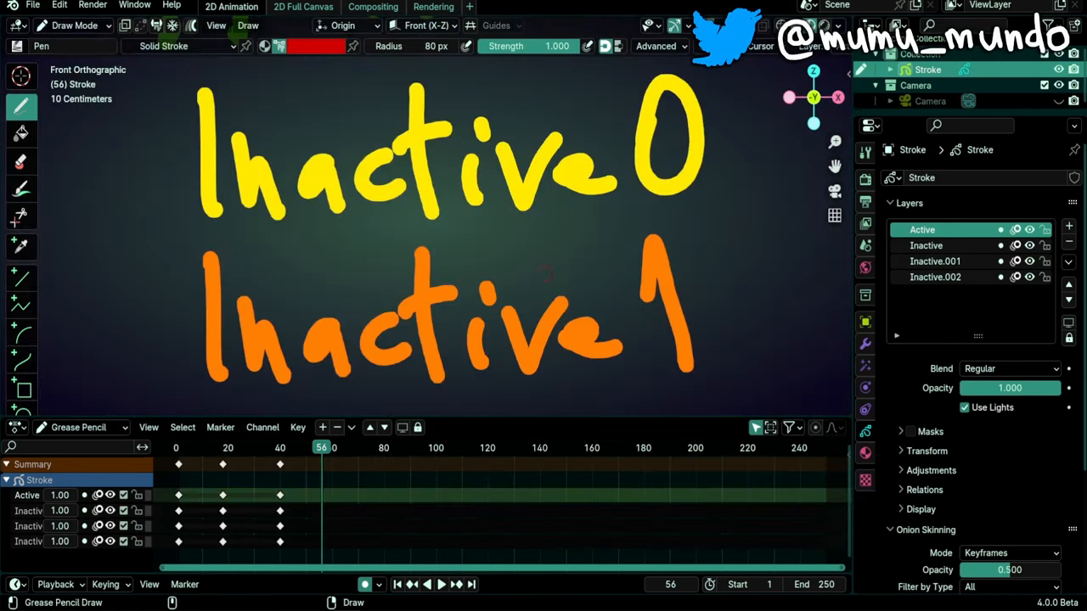
key("shift+f")
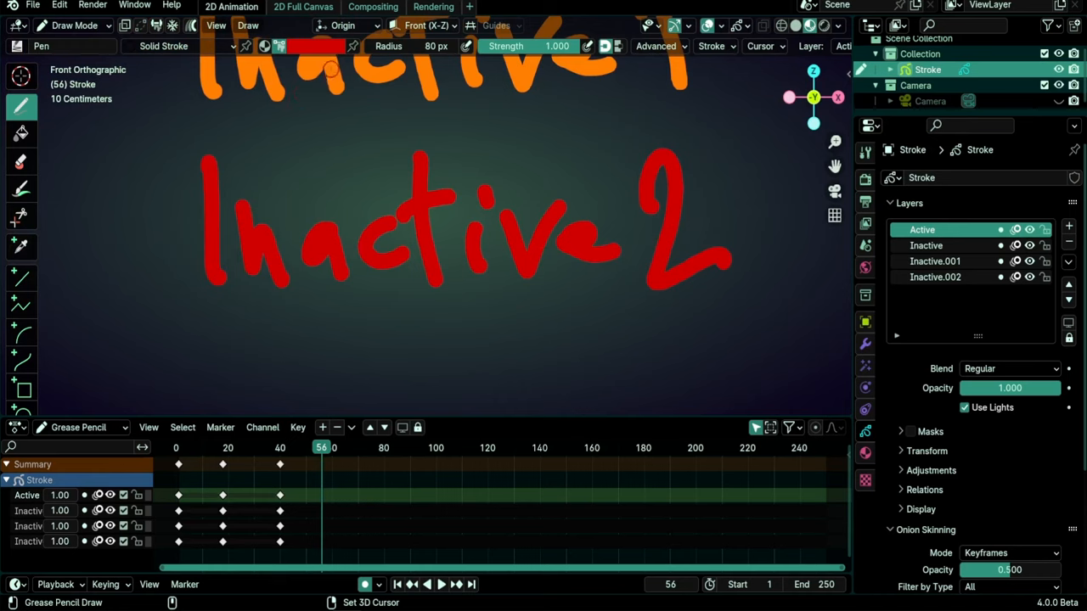
left_click(72, 26)
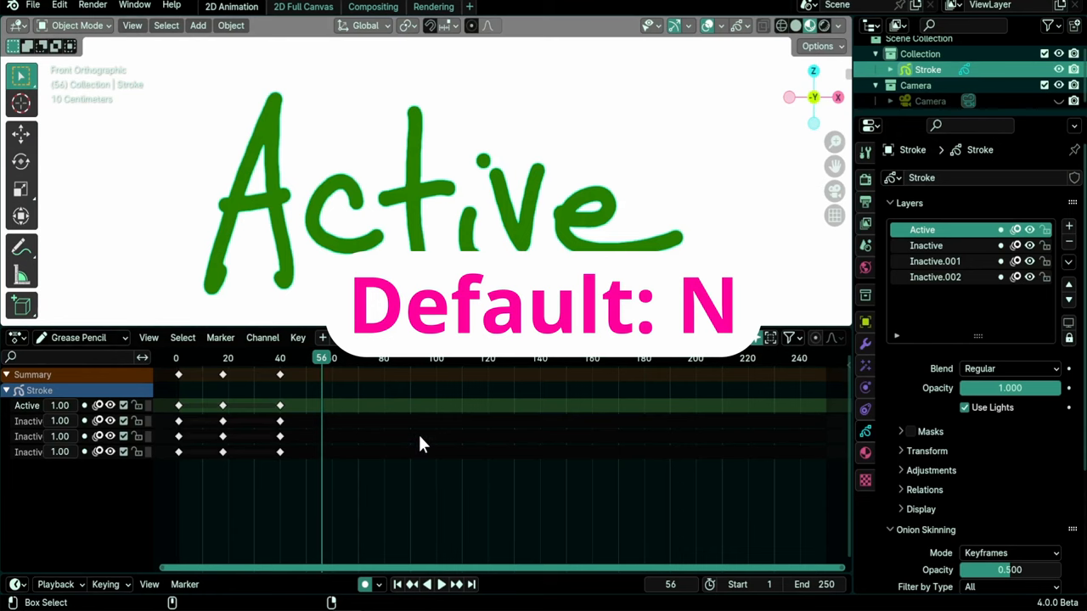
key("ctrl+]")
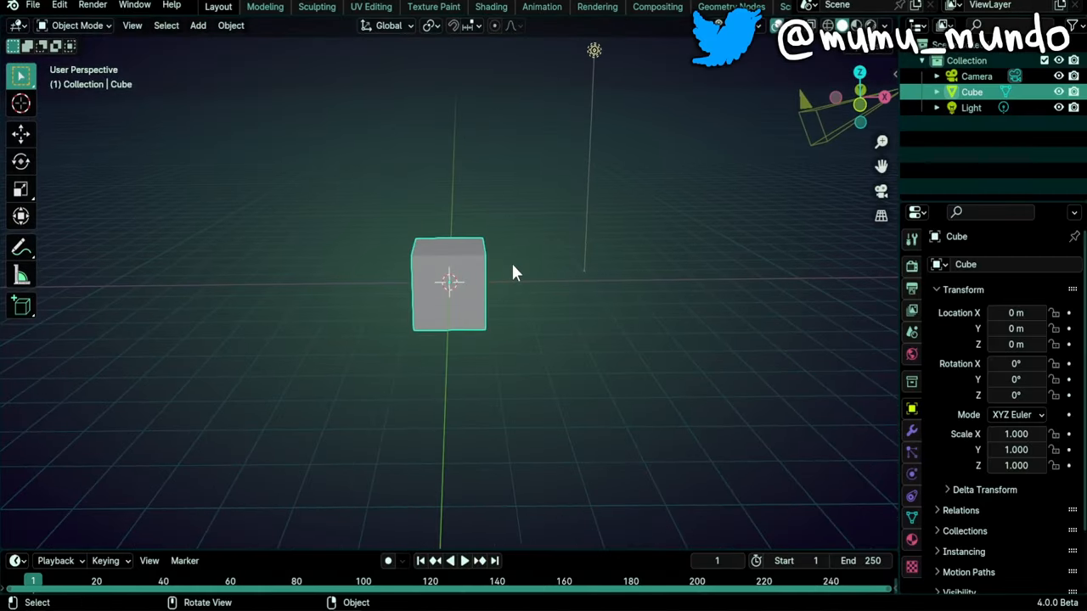
- View the cube's Mesh Edit and Grease Pencil overlay popovers, then disable all overlays
key("Tab")
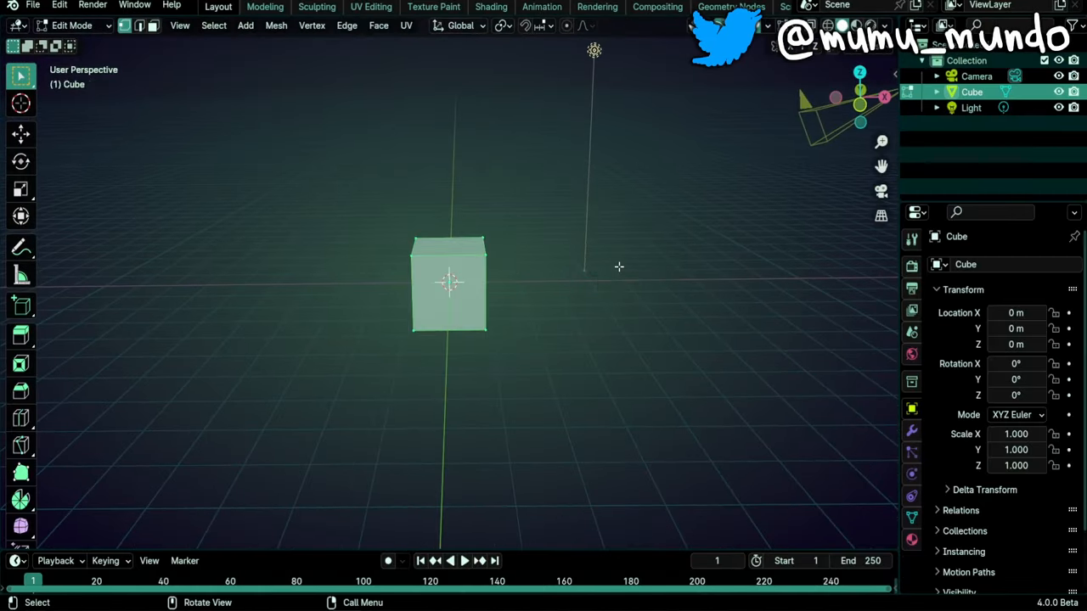
left_click(855, 26)
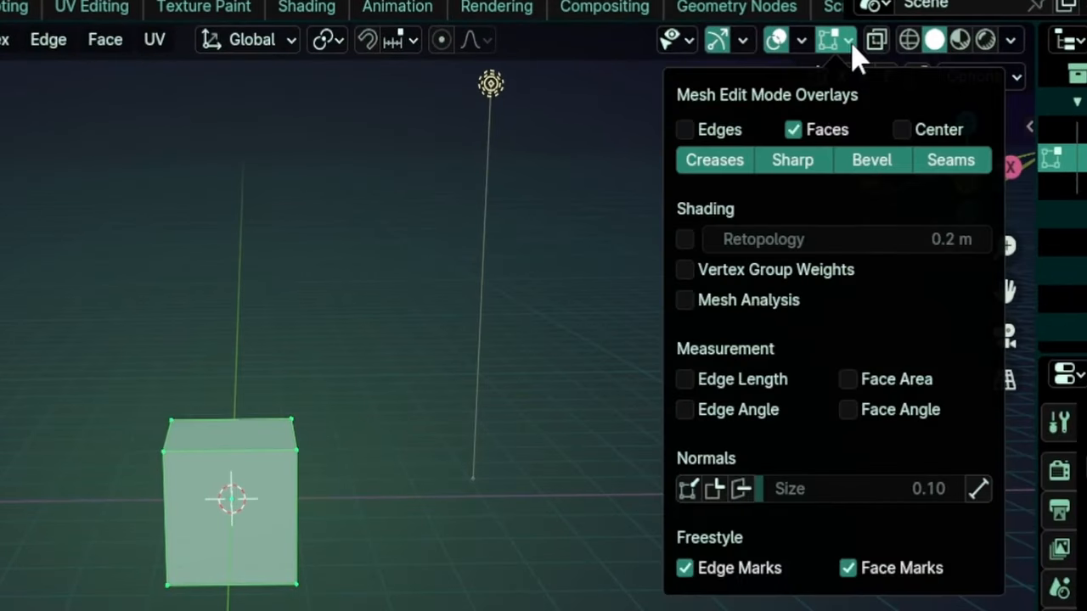
left_click(775, 40)
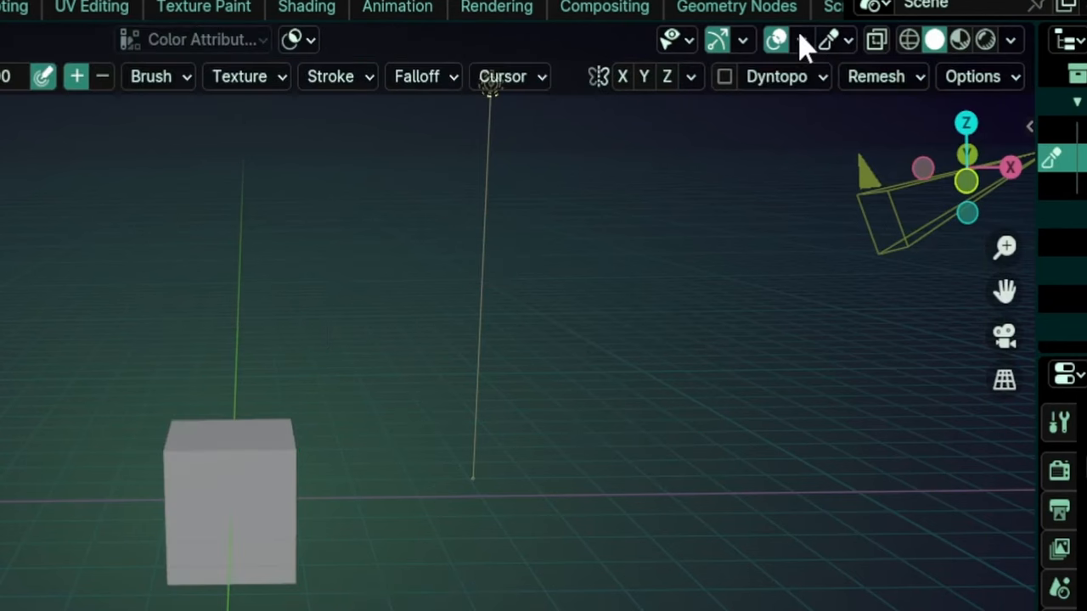
left_click(848, 39)
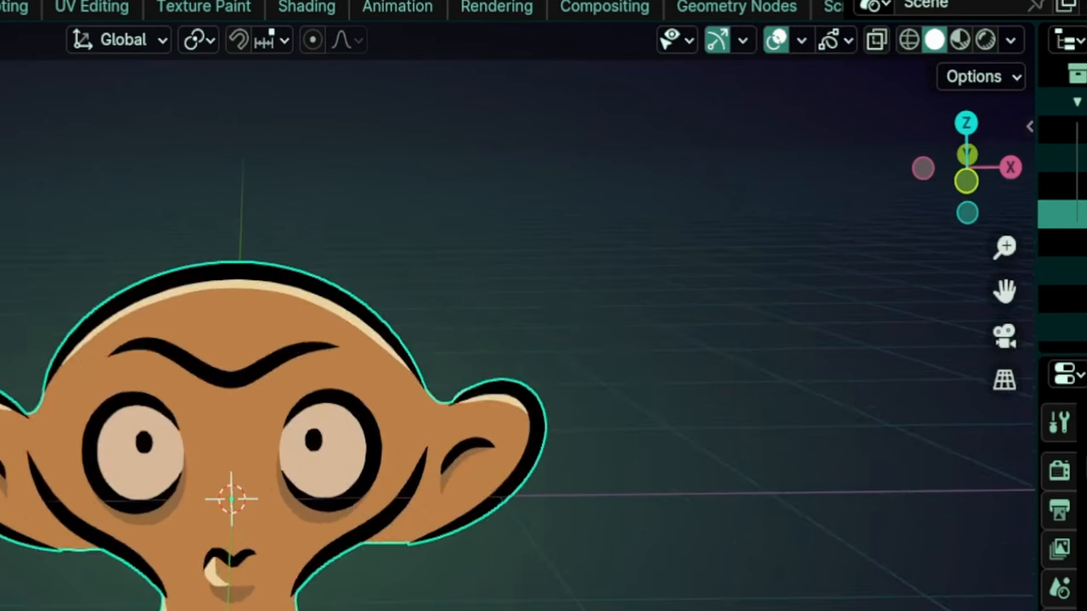
left_click(825, 40)
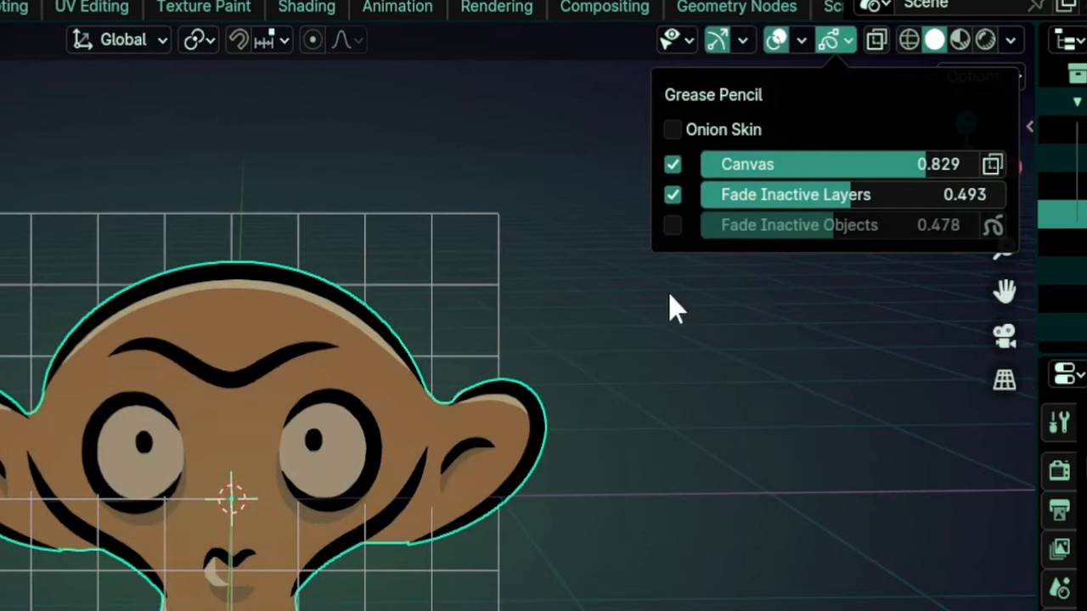
left_click(775, 40)
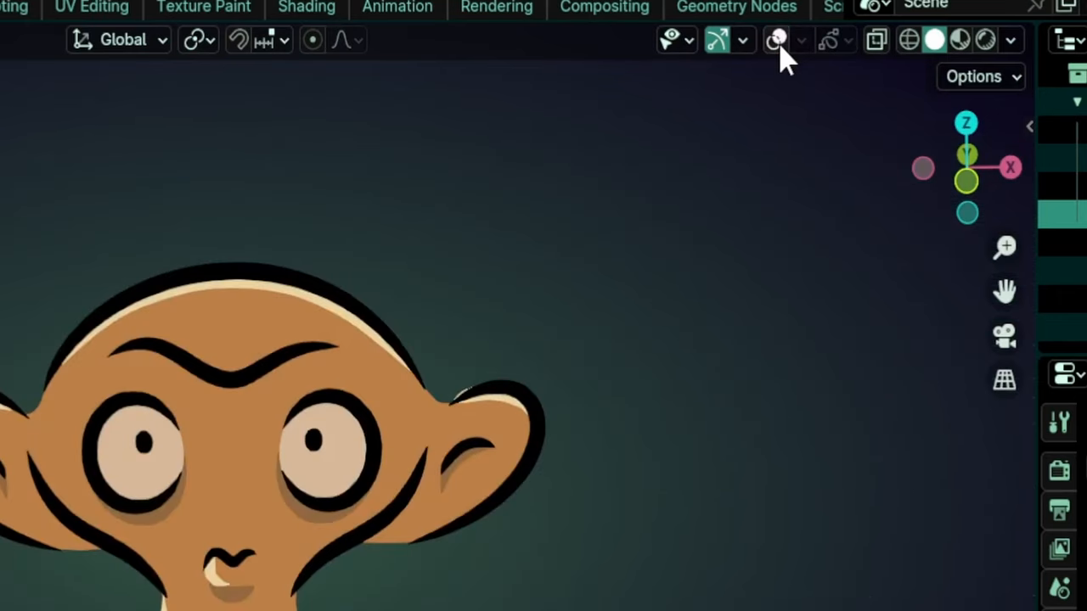